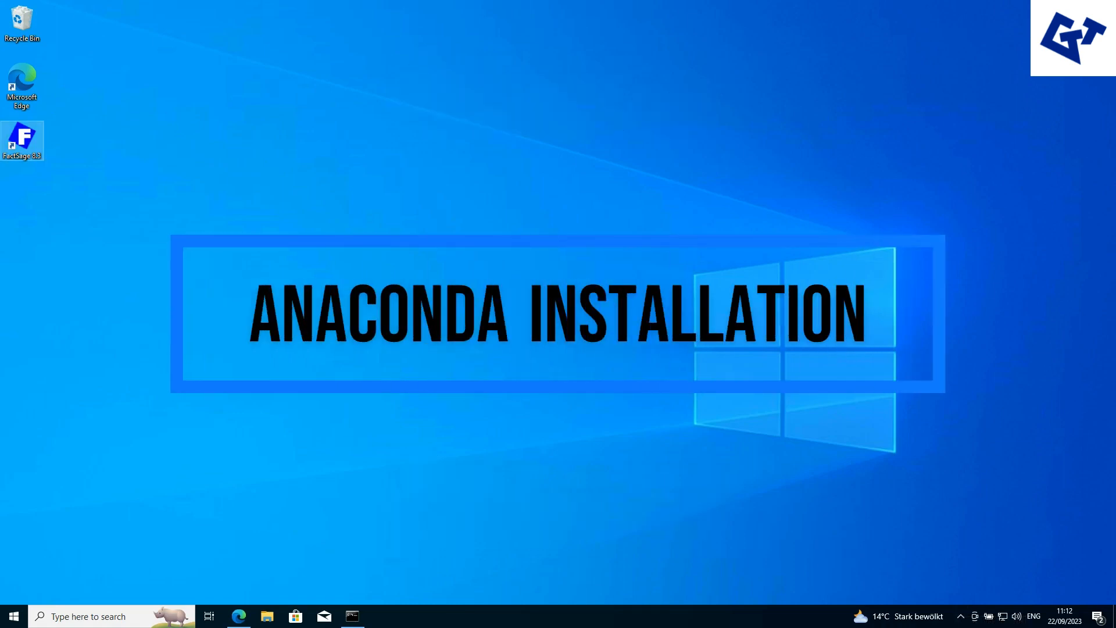
- Launch Microsoft Edge from the desktop shortcut
click(238, 616)
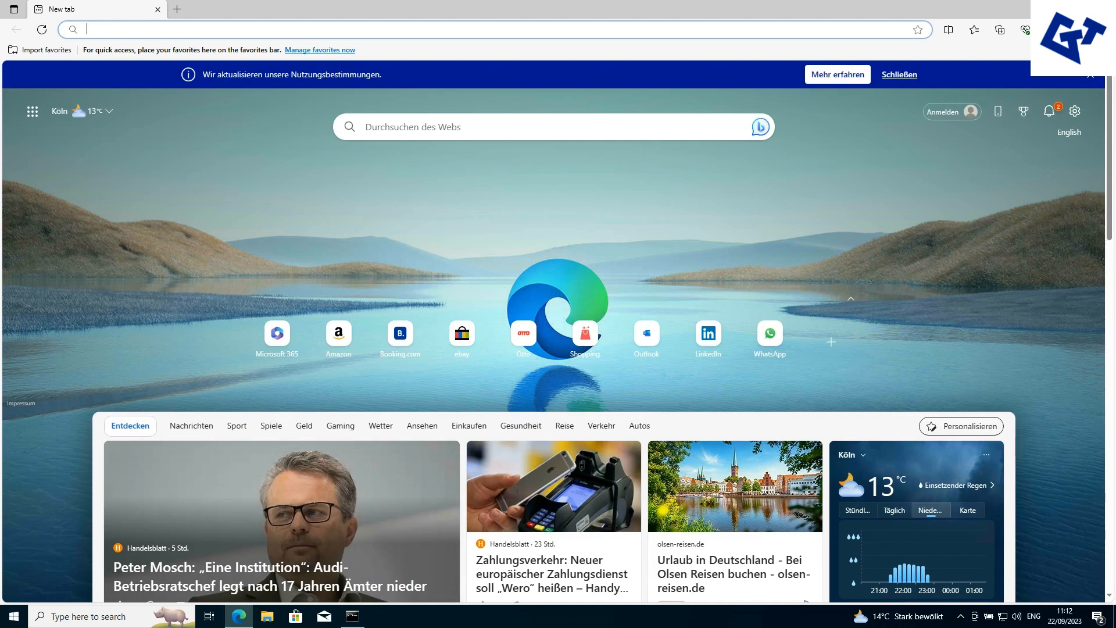
- Search 'anaconda' and download the Anaconda Windows installer from its download page
text(anaconda)
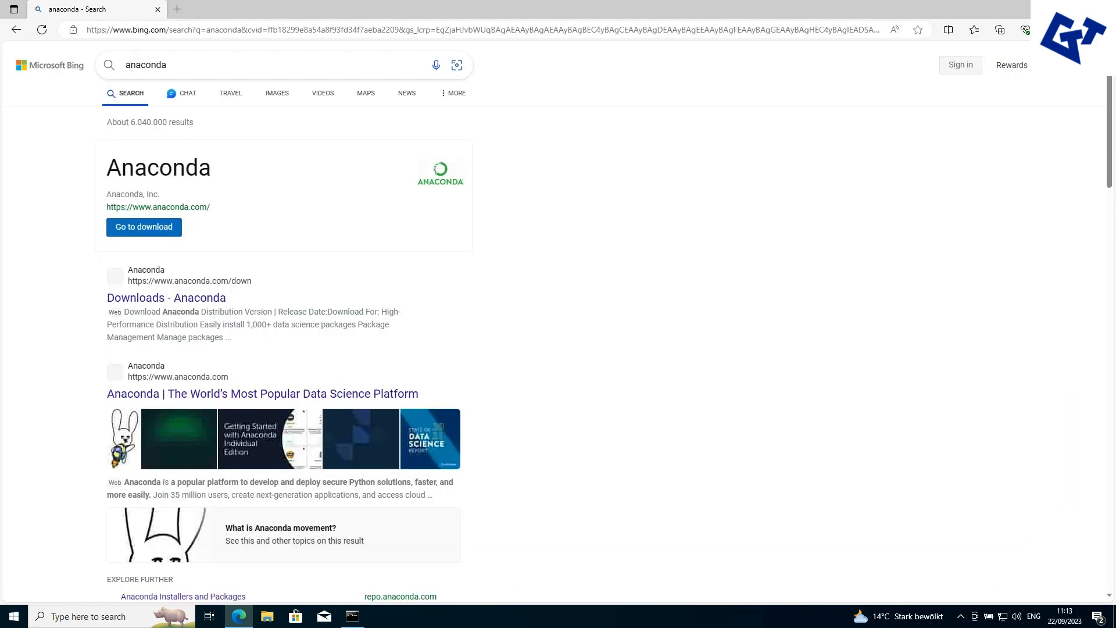
click(143, 226)
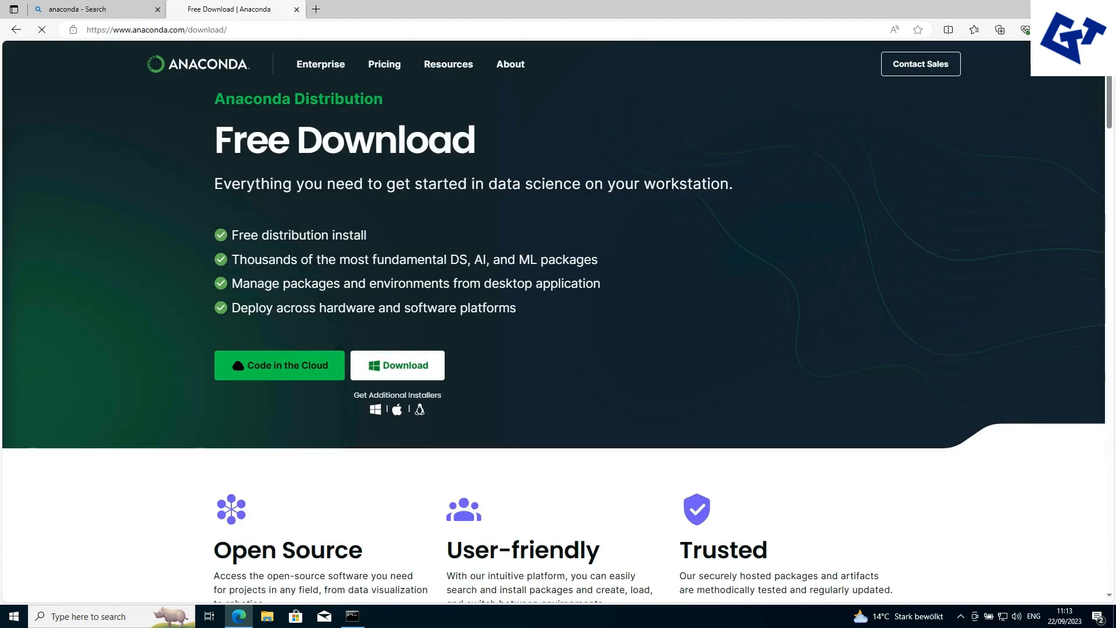
click(397, 365)
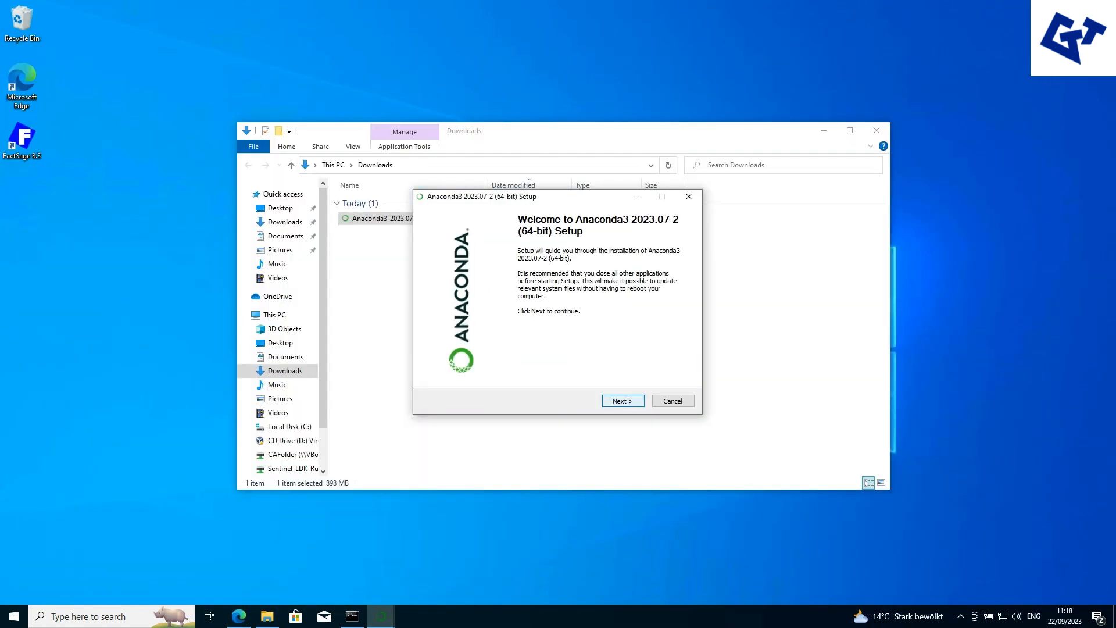
- Accept the license, choose Just Me, and keep the default install folder
click(621, 400)
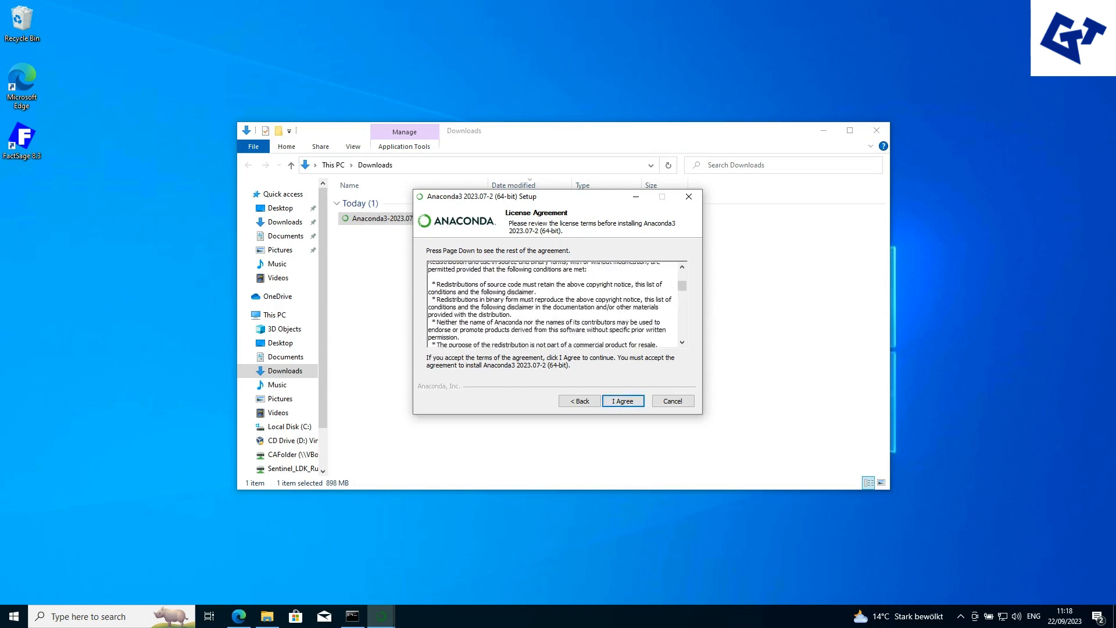
click(621, 400)
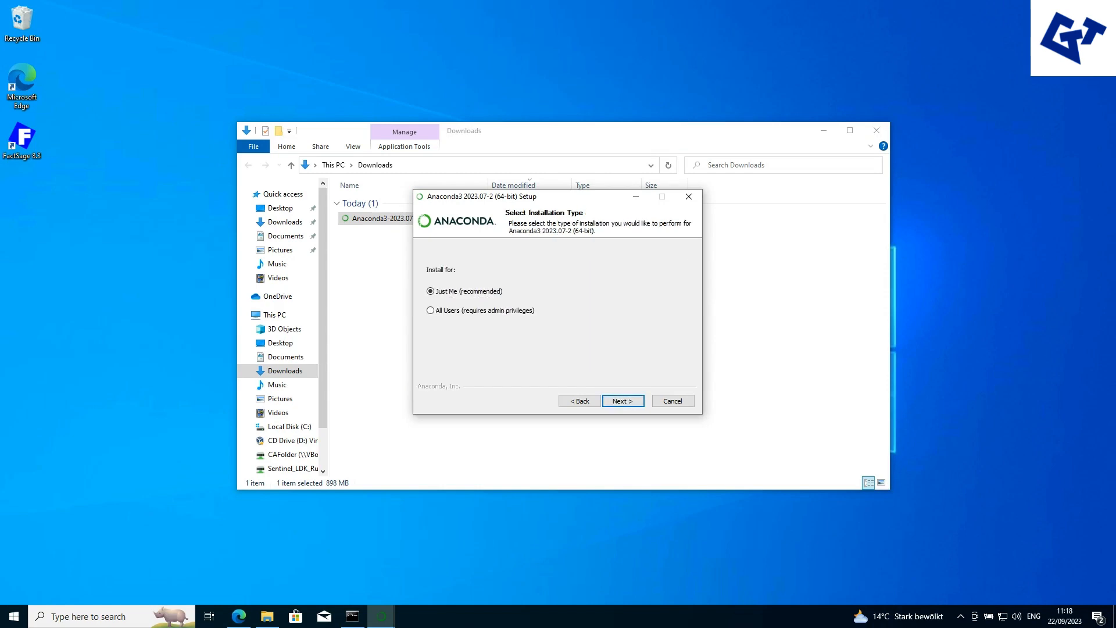
click(621, 400)
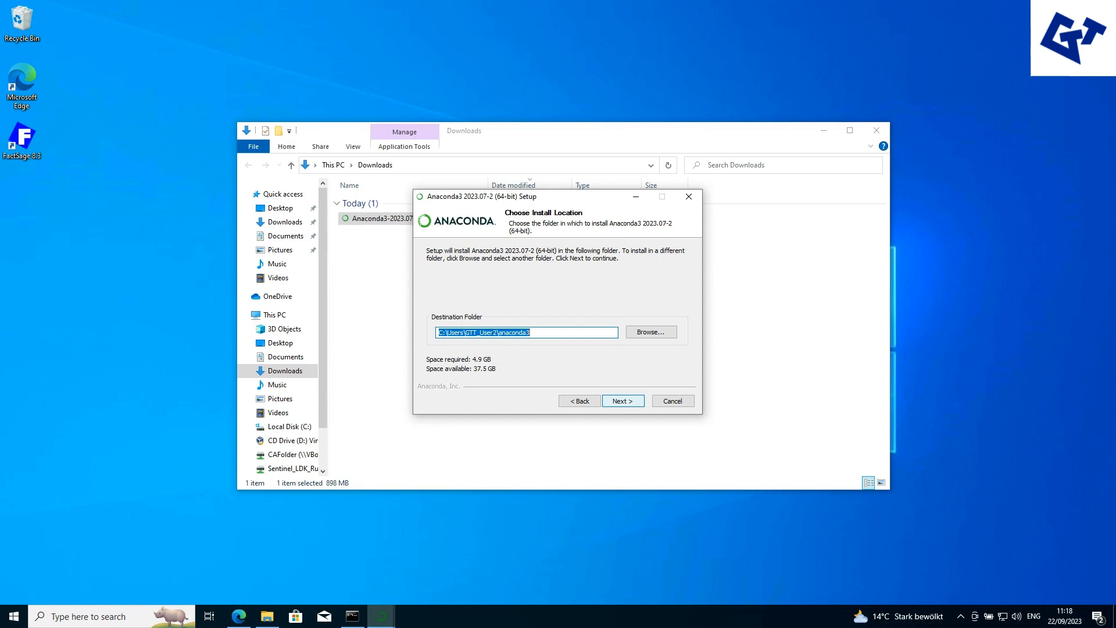
click(621, 400)
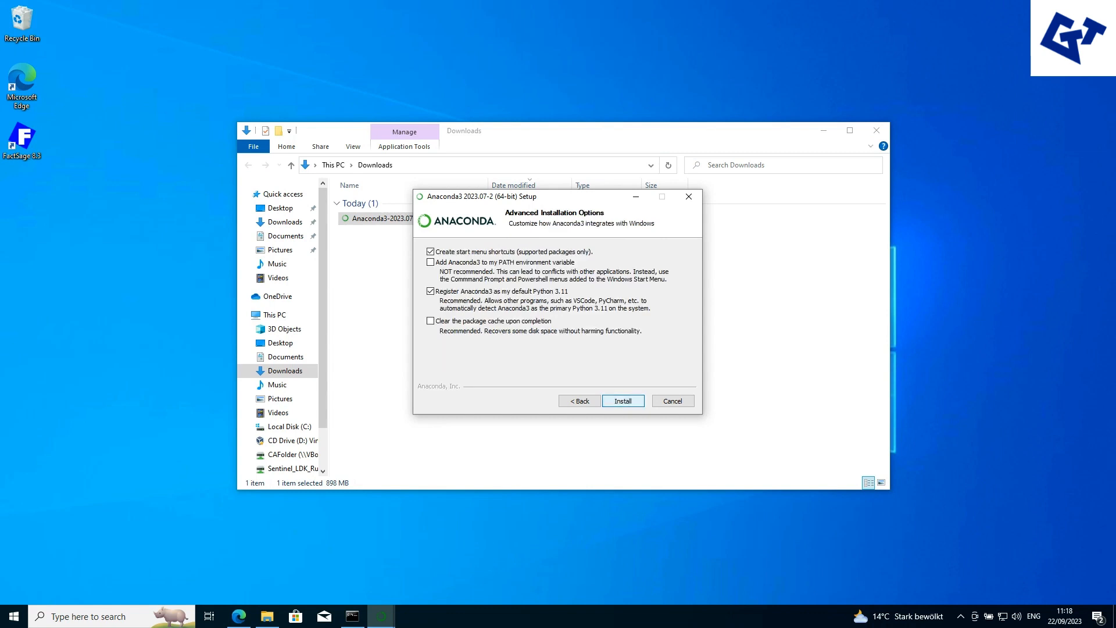
- Enable adding Anaconda3 to PATH and start the installation
click(430, 262)
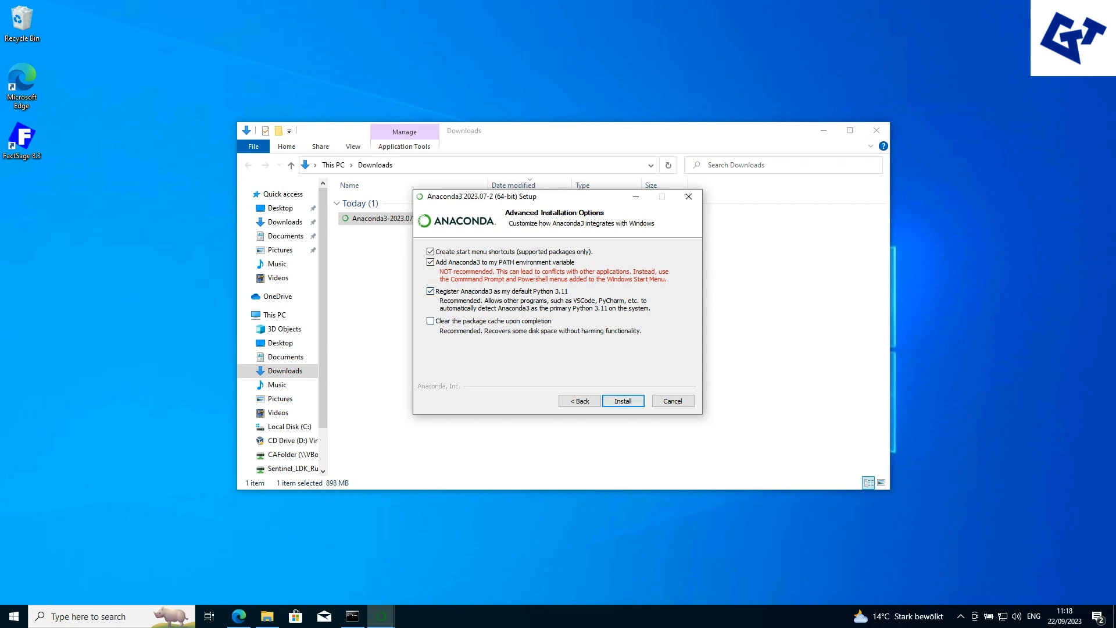
click(621, 400)
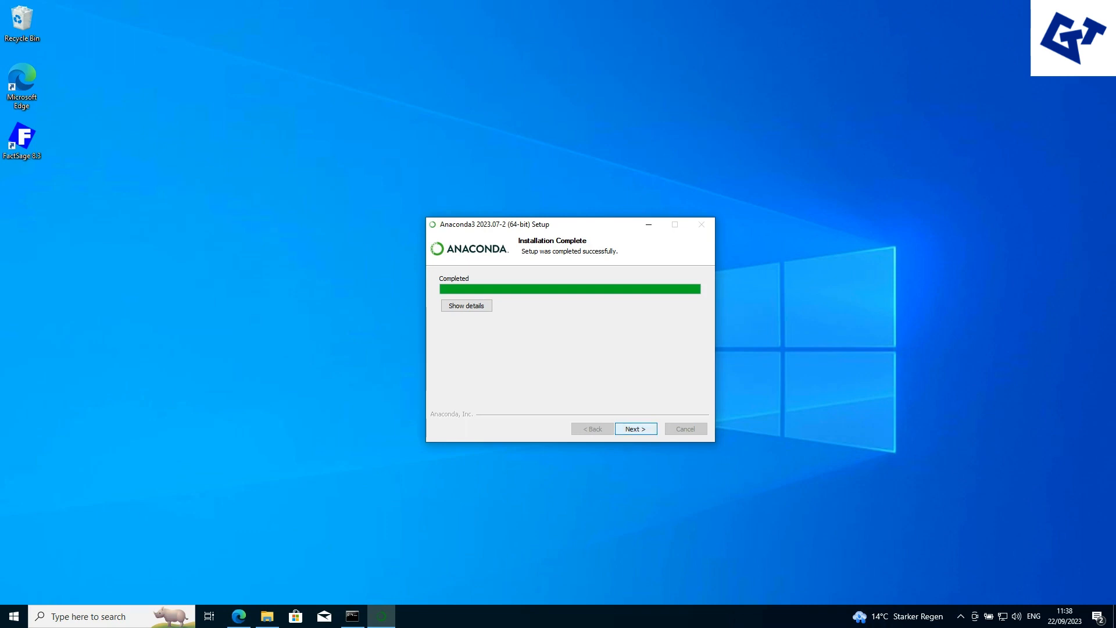
- Skip the completion and cloud notebooks pages, then finish with Navigator launching
click(634, 428)
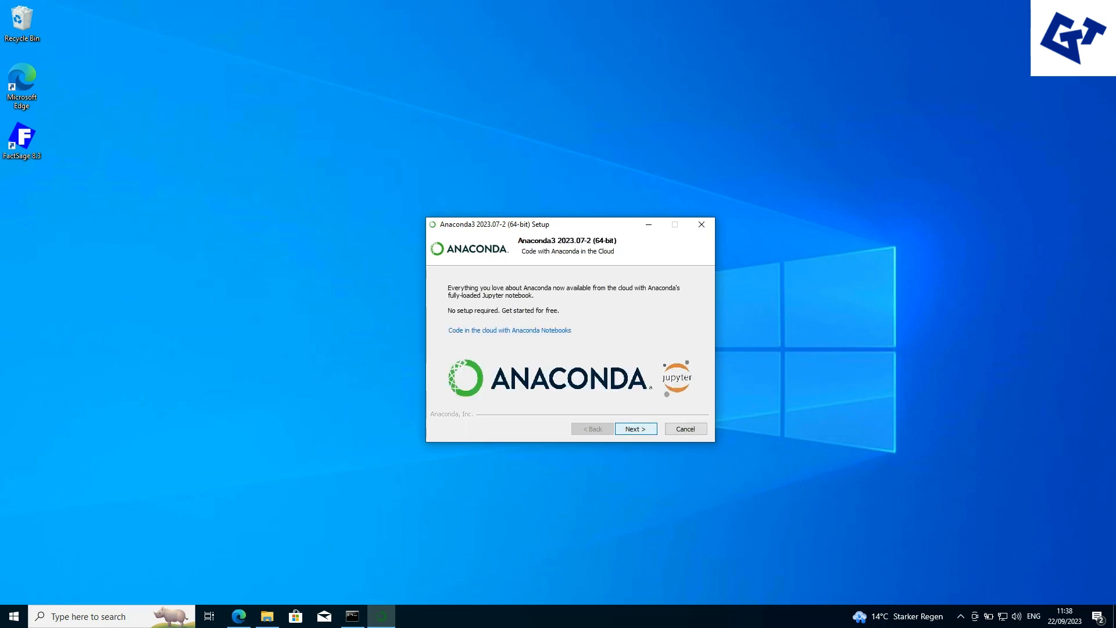
click(634, 428)
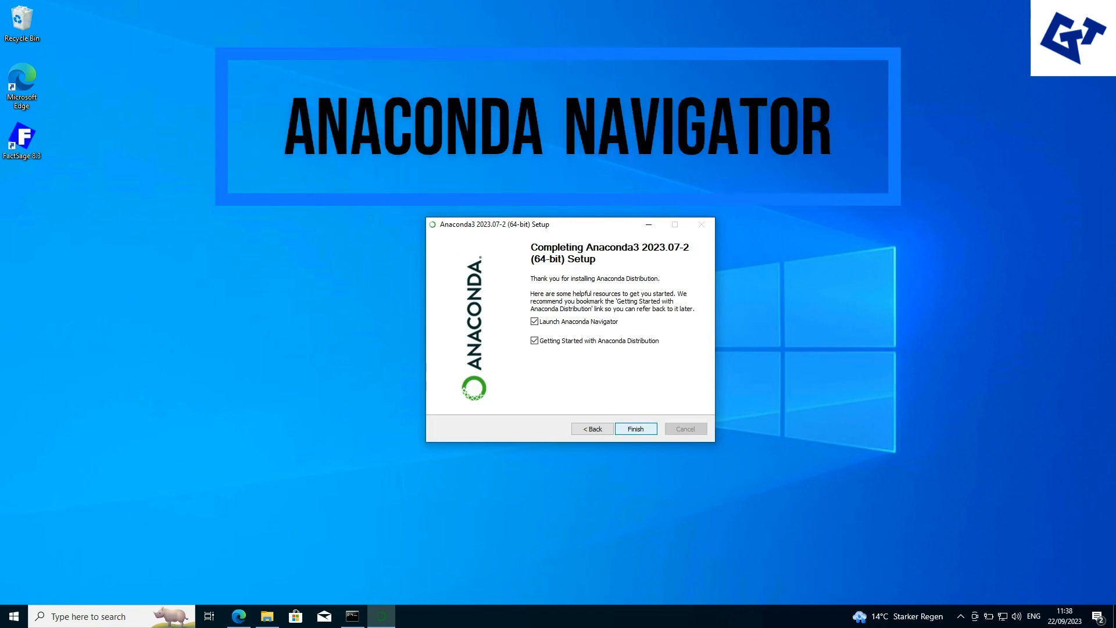
click(634, 428)
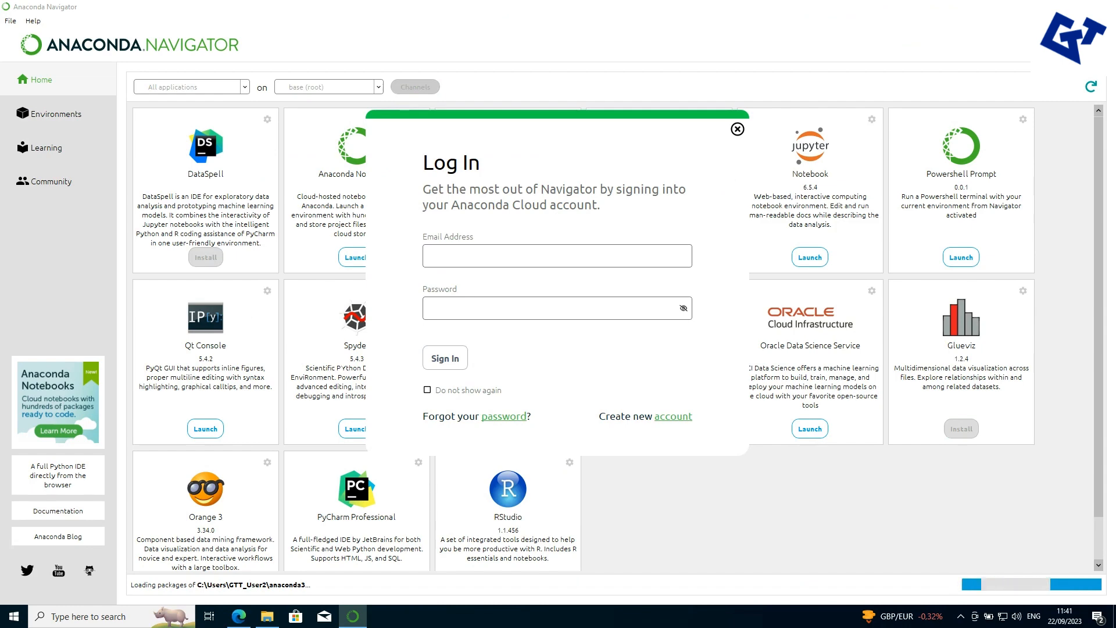
- Close Navigator's Log In popup and start a Windows search for Command Prompt
click(737, 129)
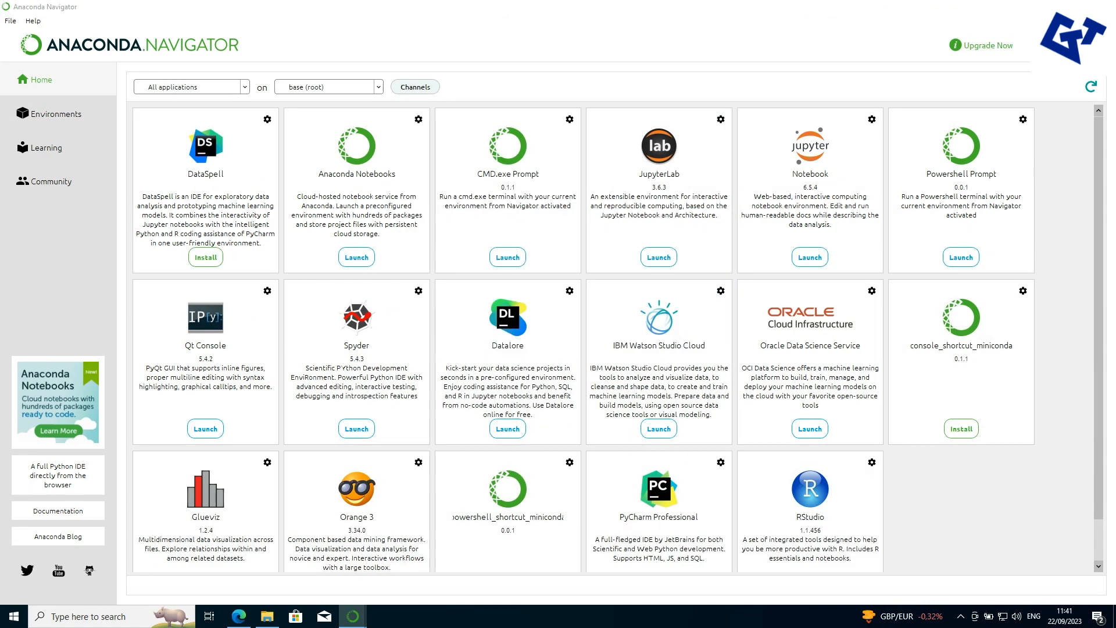
click(56, 113)
text(c)
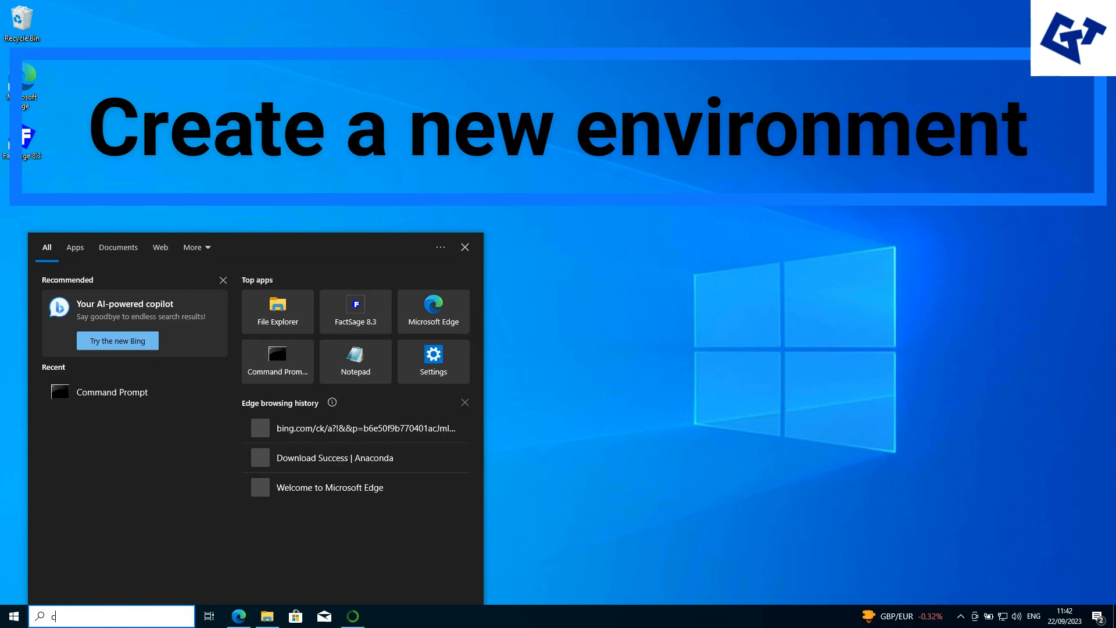
- In Command Prompt, run conda create --name CApy python=3.11.3
click(111, 391)
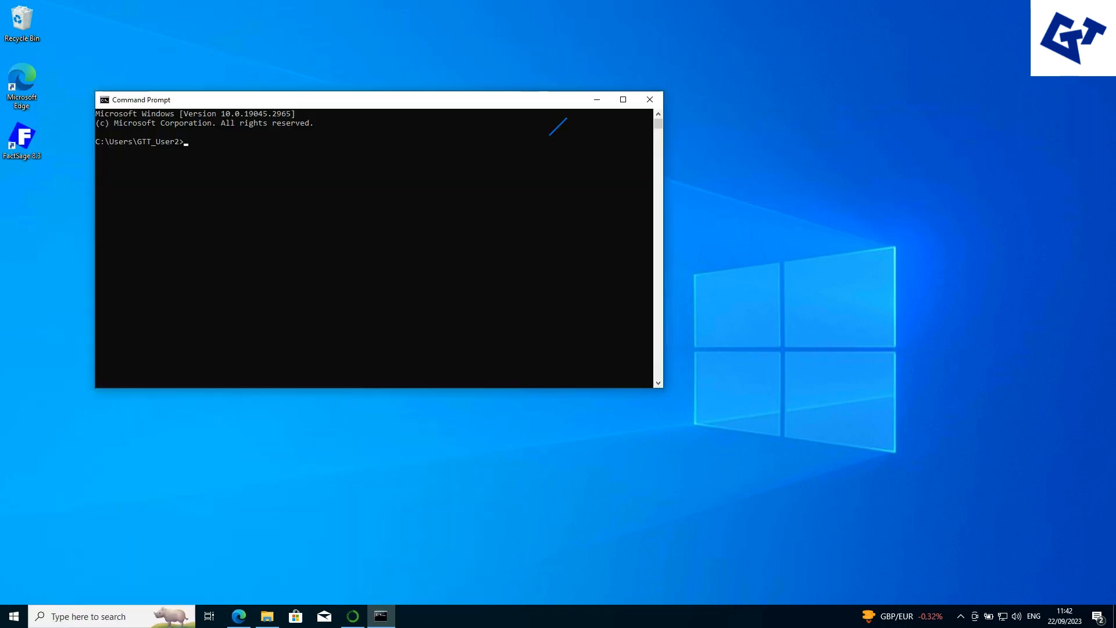
text(conda create --name)
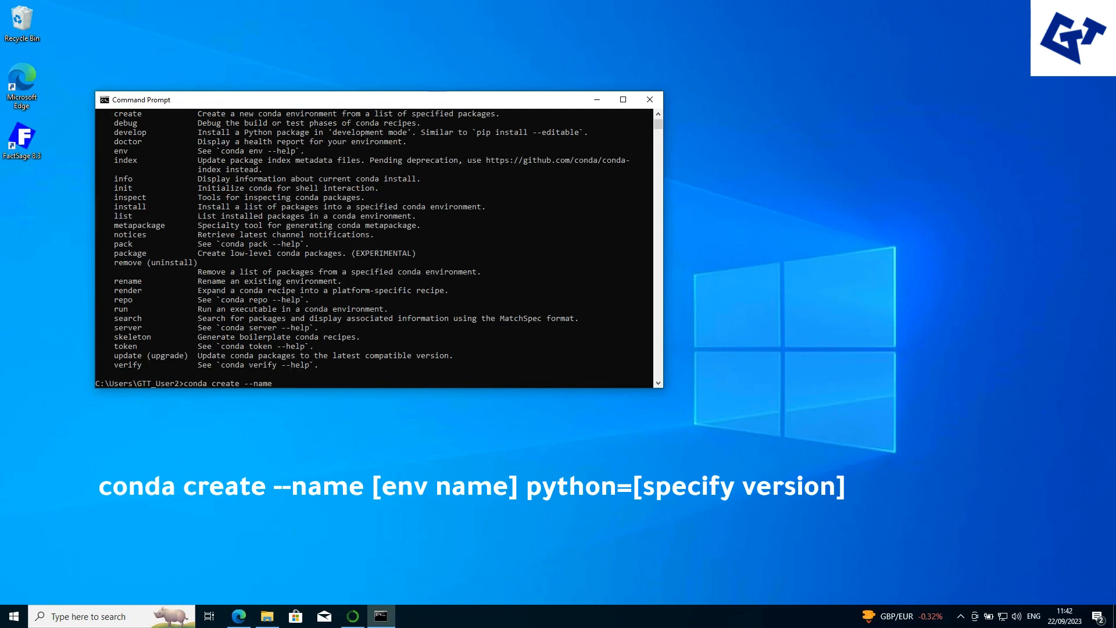
text(CApy python=)
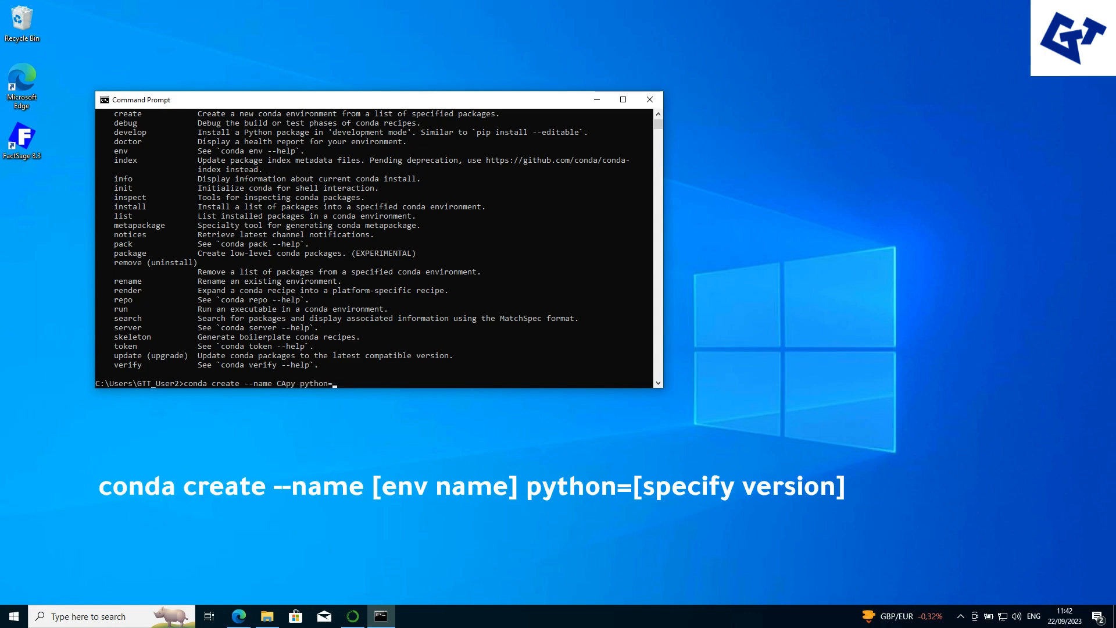
text(3.11.3)
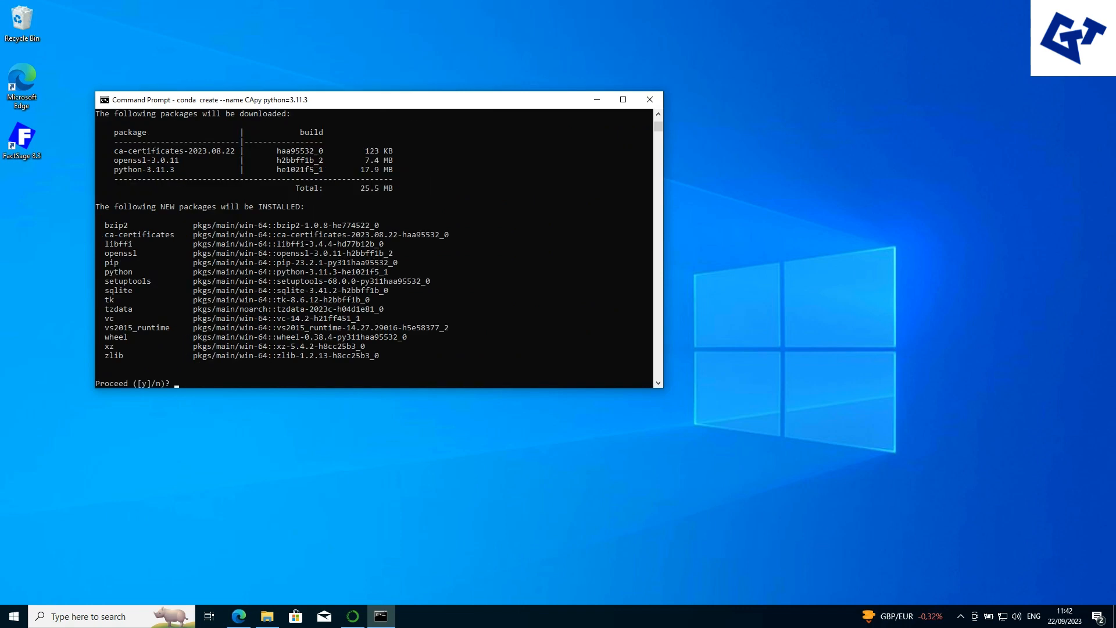
- Confirm with 'y' to create the CApy environment, then run conda activate
text(y)
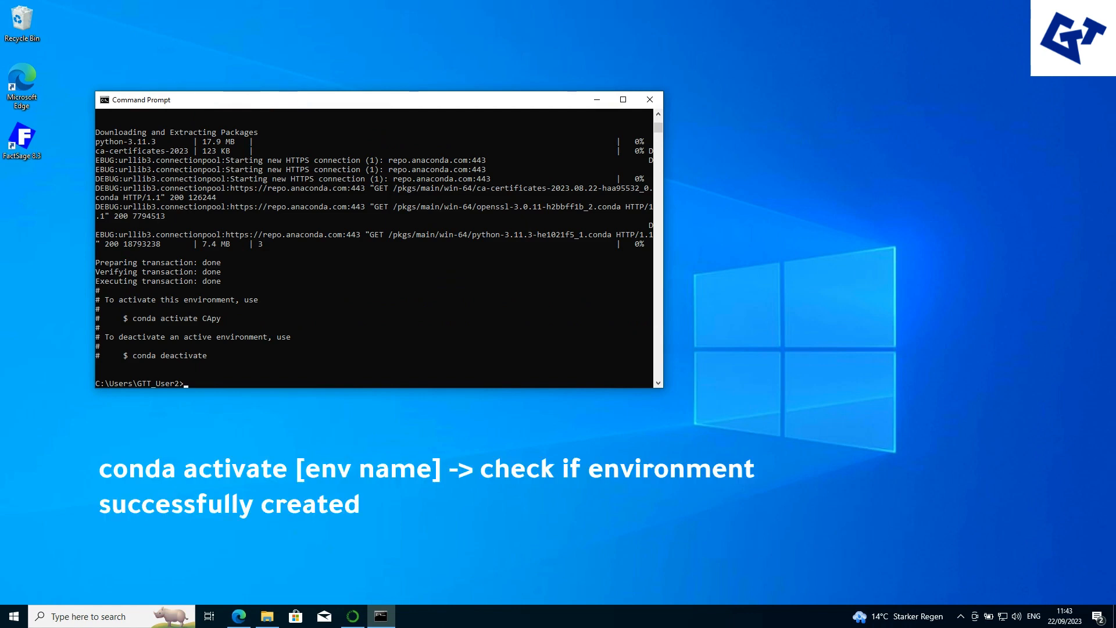
text(conda activate)
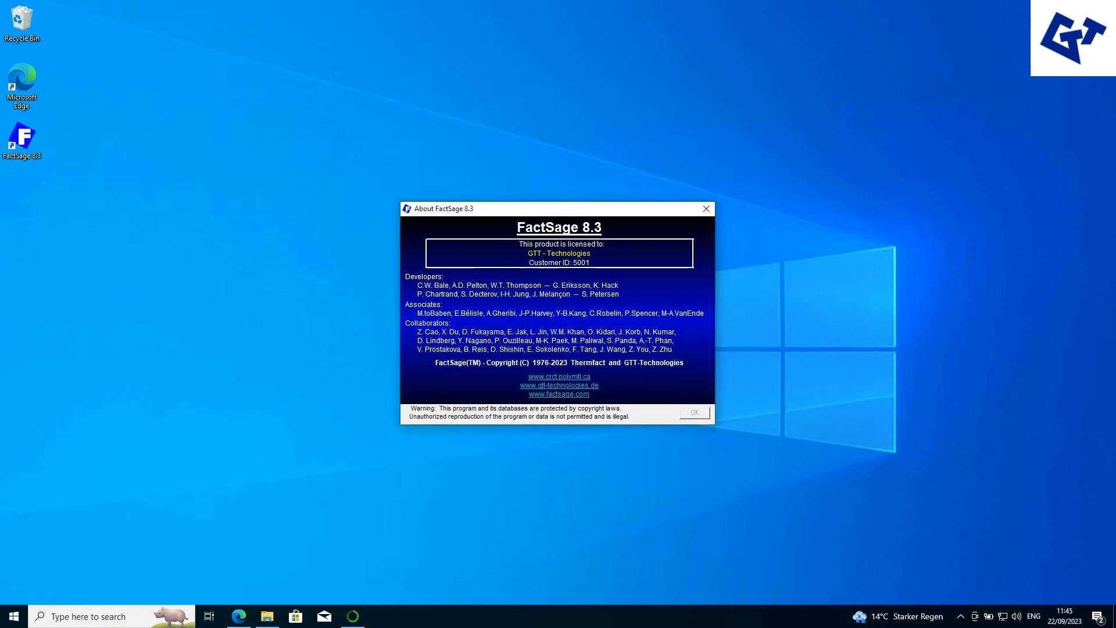
- Dismiss the About window, open Equilib, and open its File menu
click(693, 412)
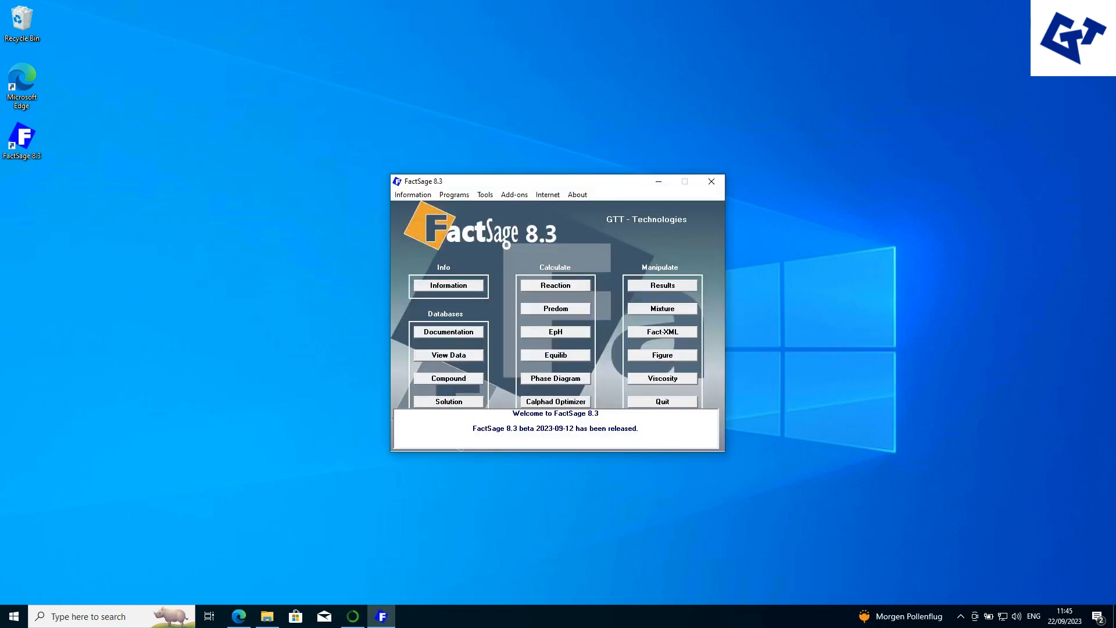
click(554, 355)
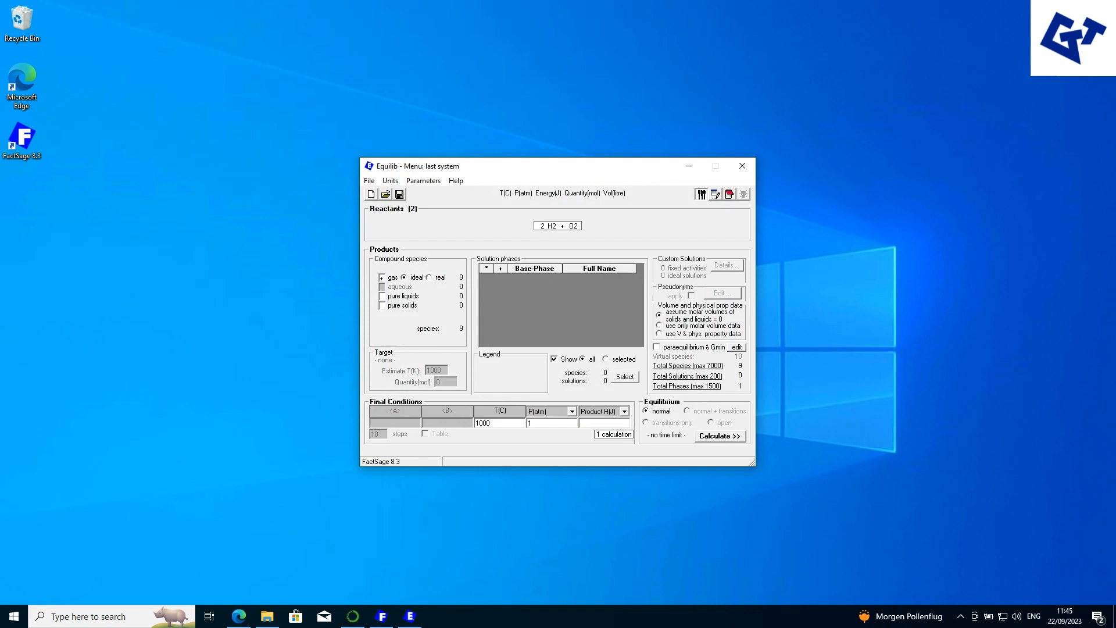
click(369, 180)
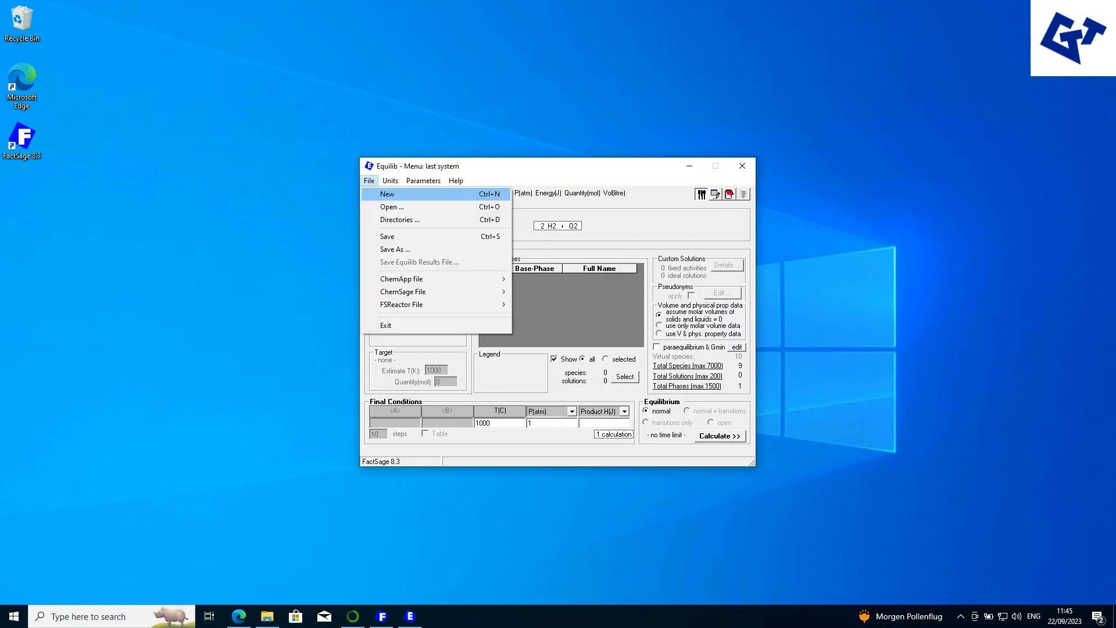
mouse_move(403, 291)
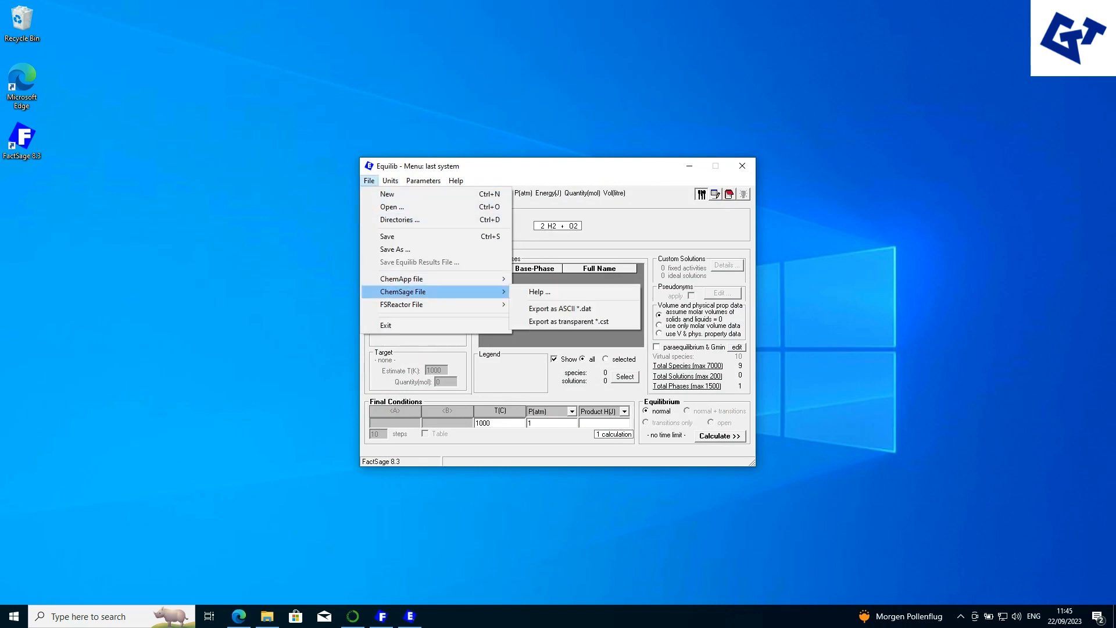
mouse_move(401, 278)
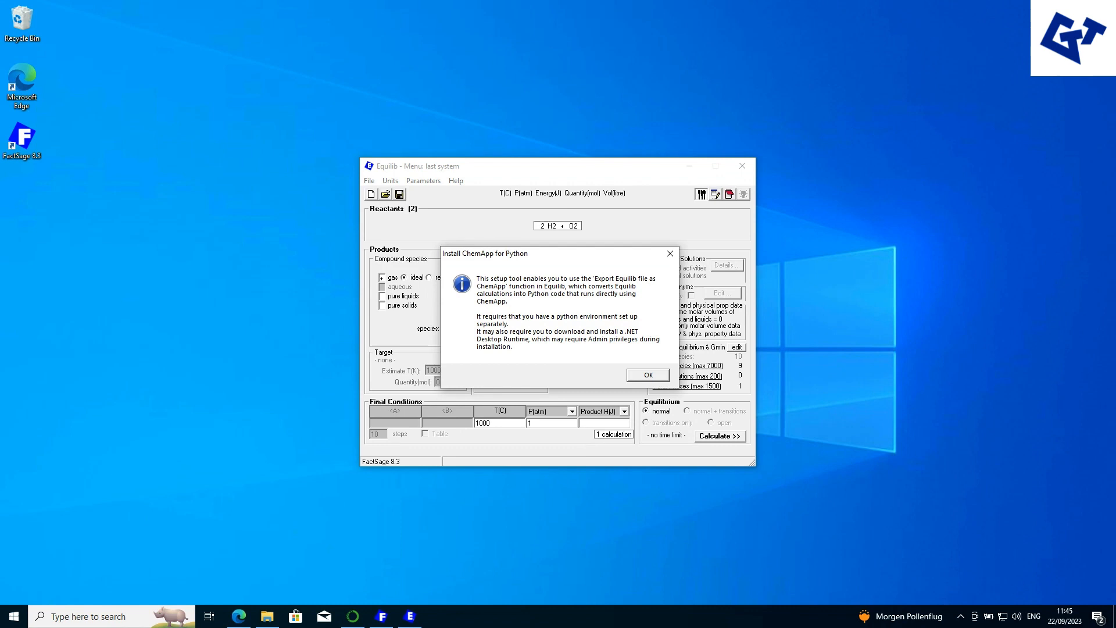
- Acknowledge the ChemApp notice and accept downloading the .NET Desktop Runtime
click(646, 375)
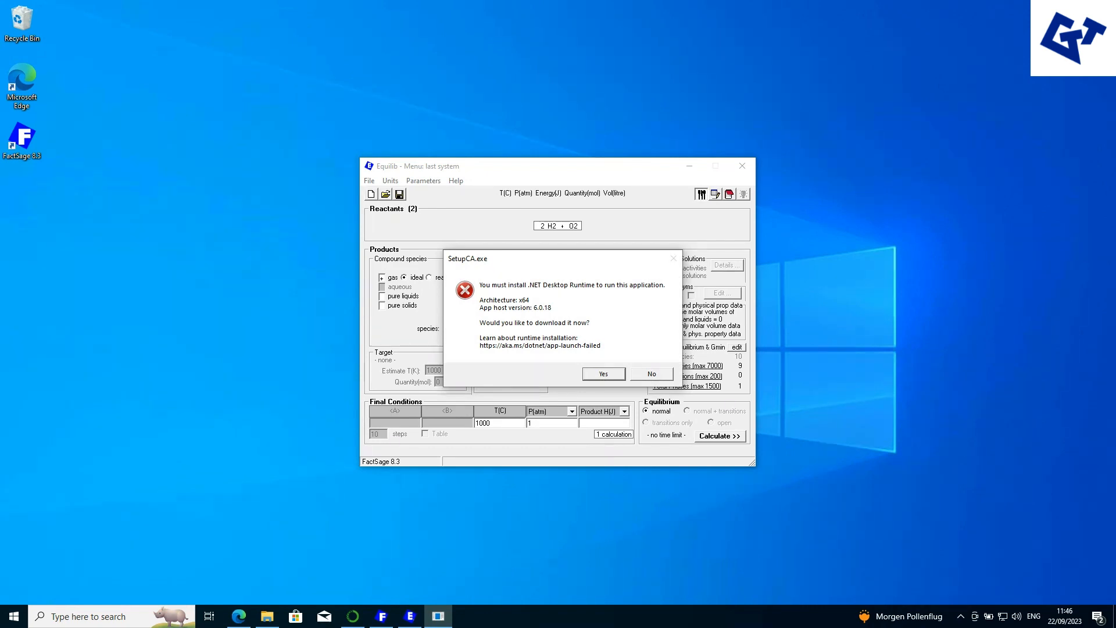
click(649, 374)
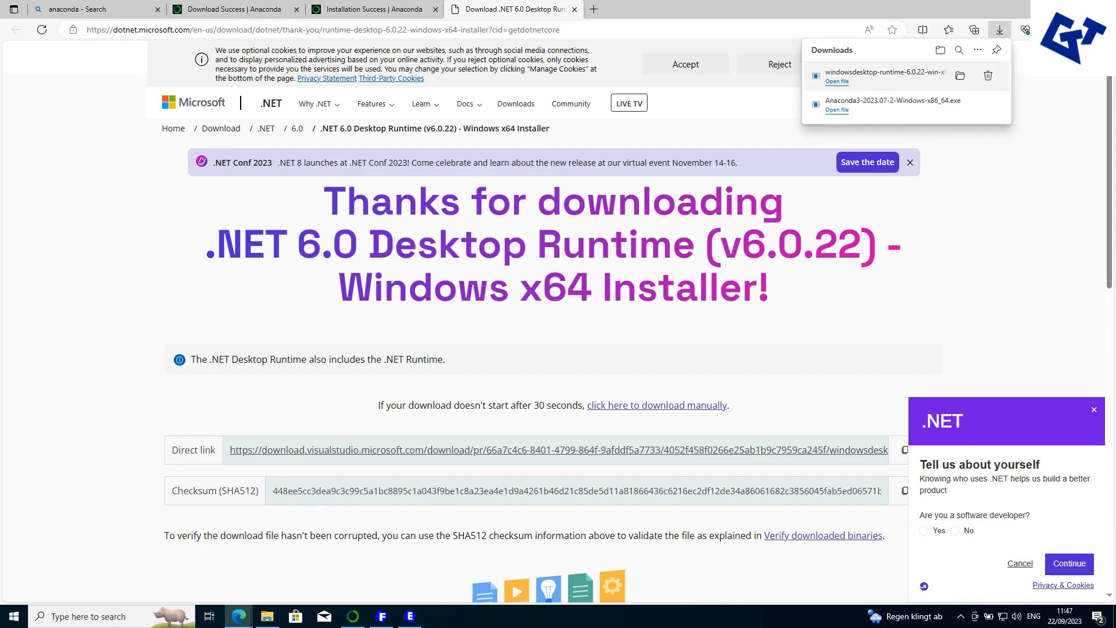
- Open the downloaded .NET 6.0.22 Desktop Runtime installer from Edge and install it
click(837, 82)
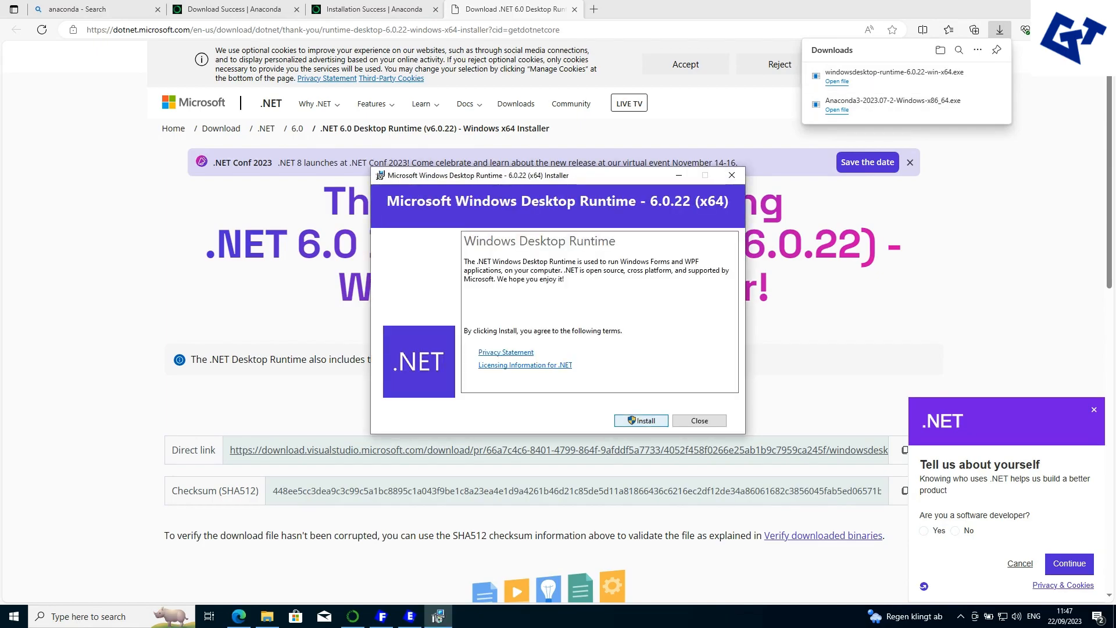
click(639, 420)
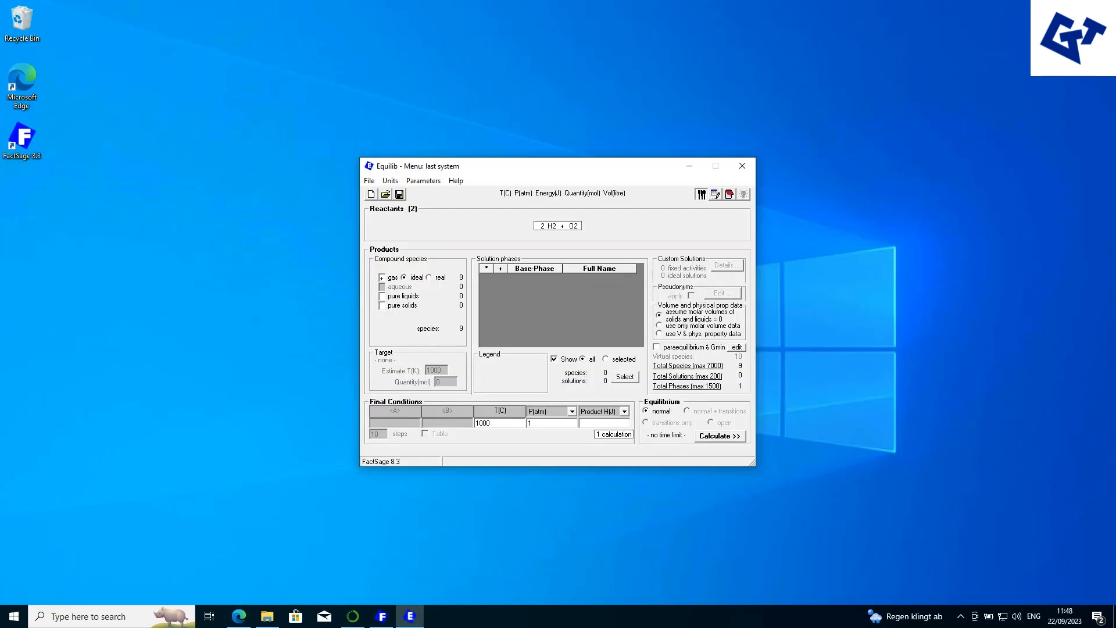
- Rerun the ChemApp for Python setup and opt to choose a new Python interpreter
click(368, 180)
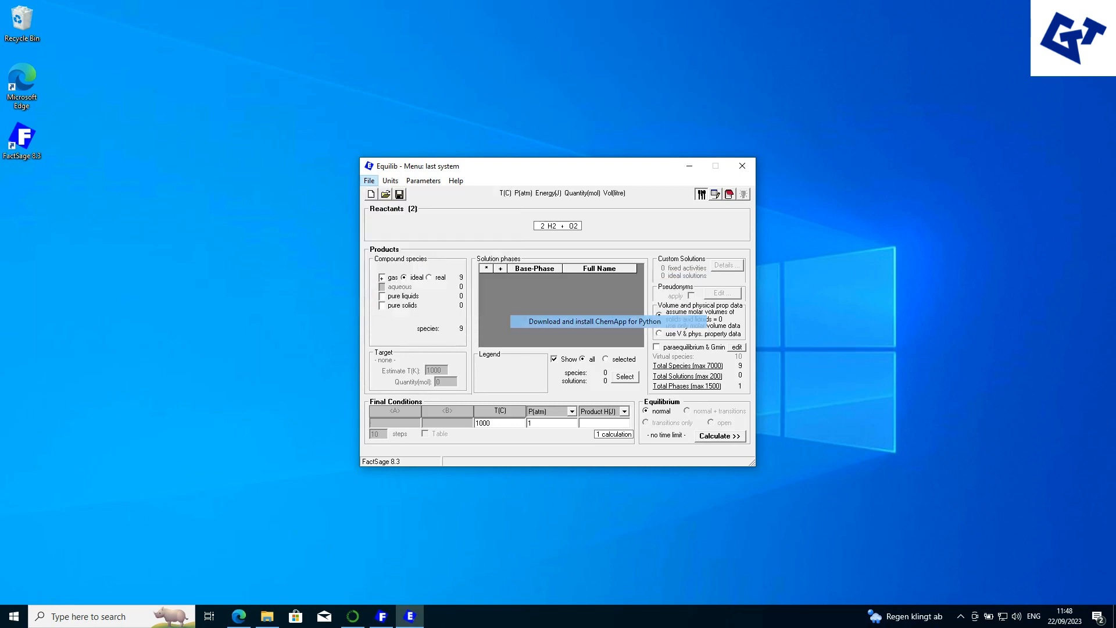
click(591, 321)
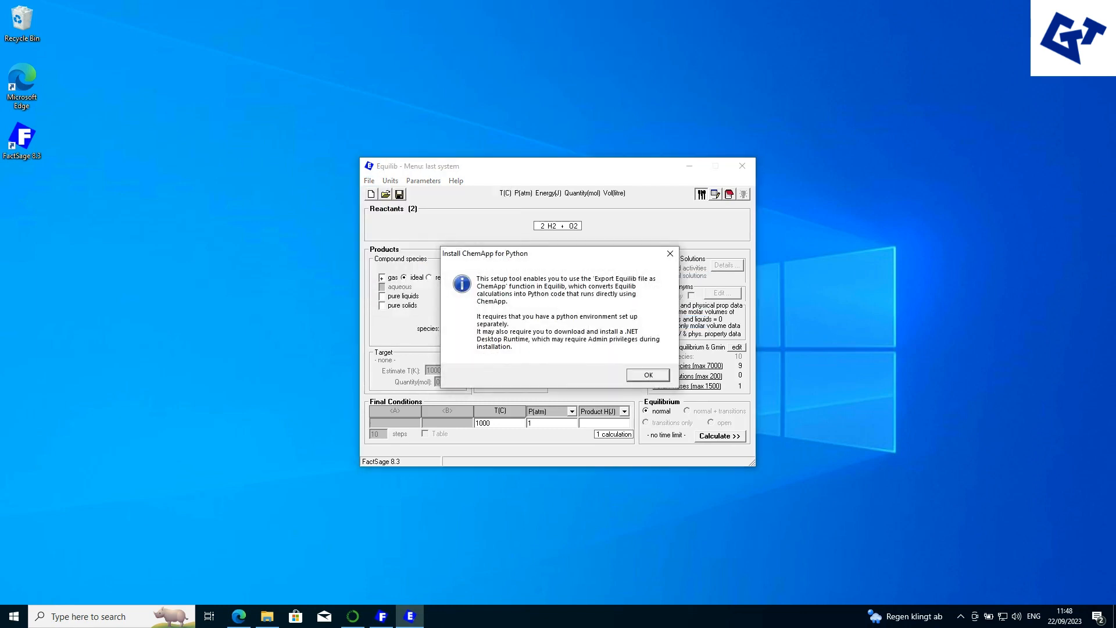
click(646, 375)
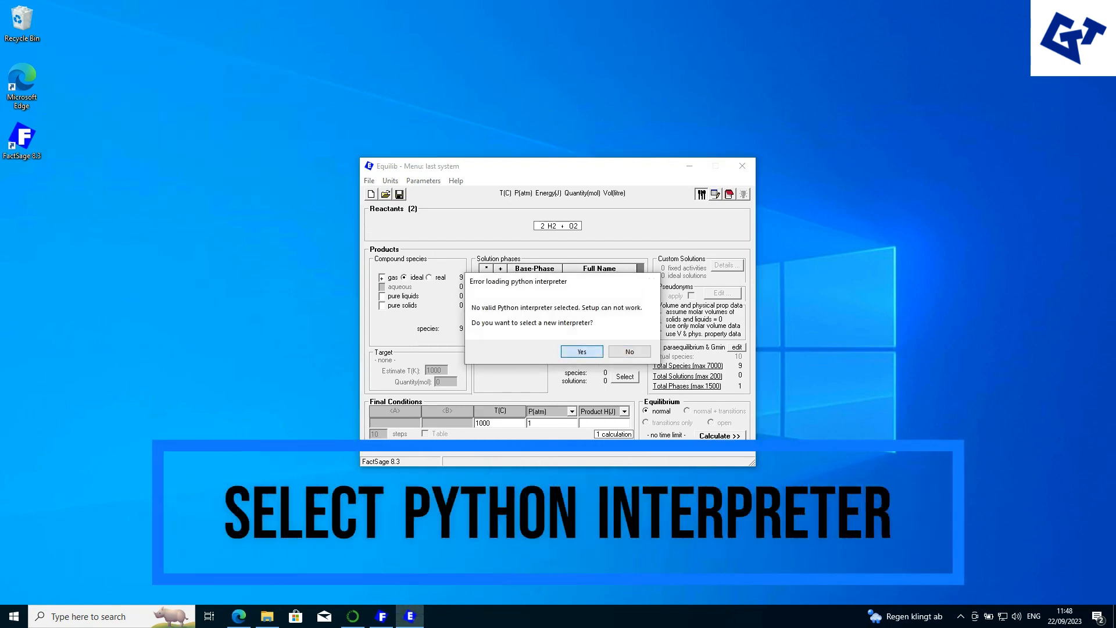
click(580, 351)
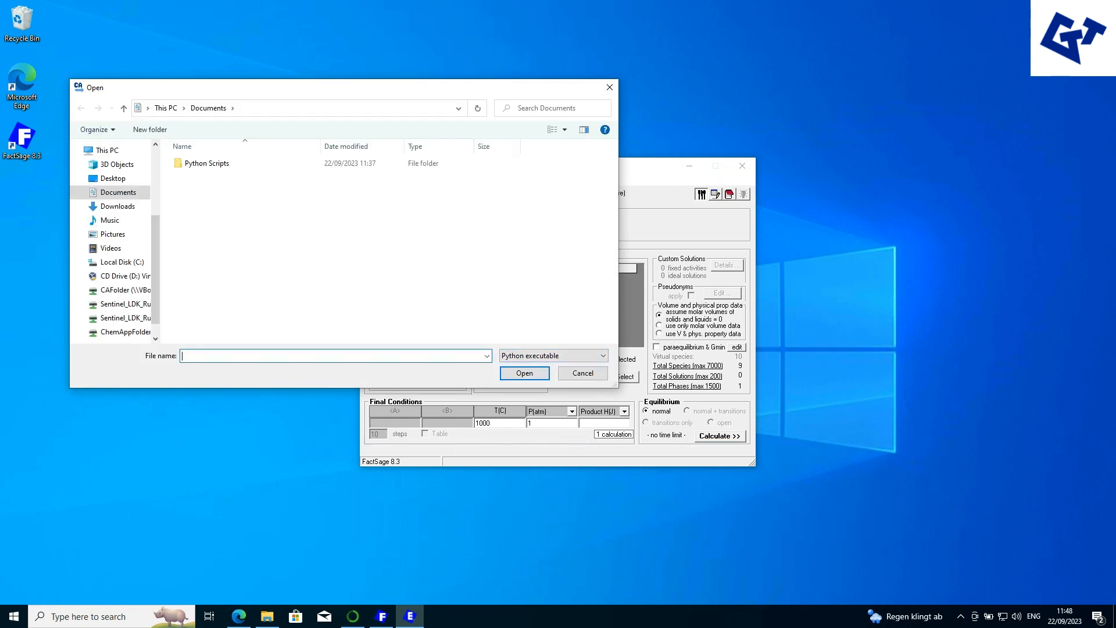
- Select python.exe in C:\Users\<user>\anaconda3\envs\CApy, detecting Python 3.11.3
click(121, 261)
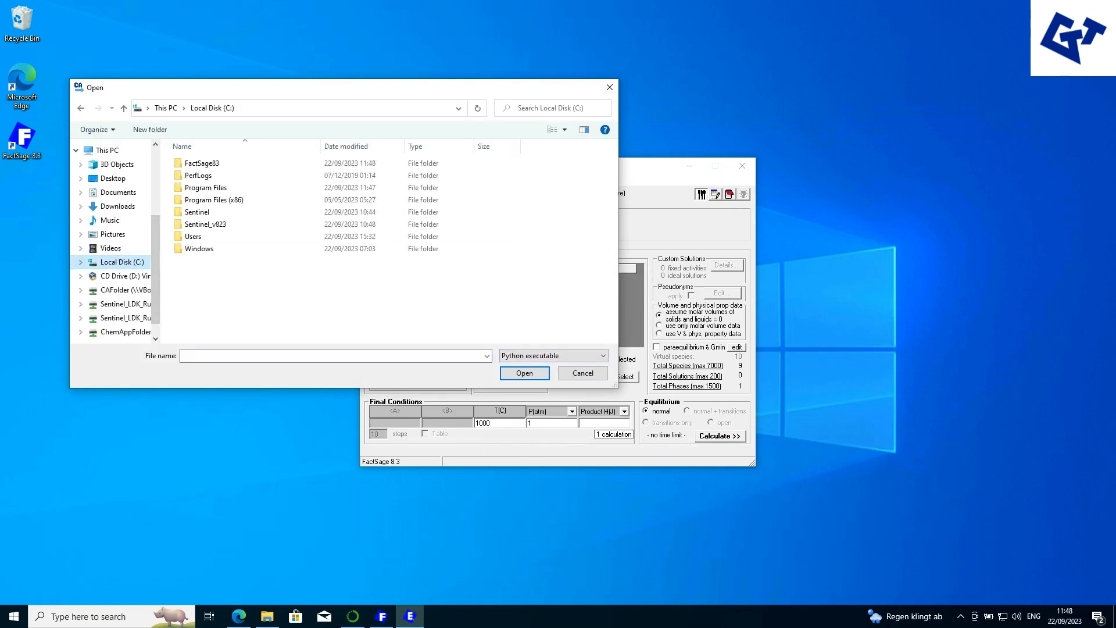
double_click(197, 235)
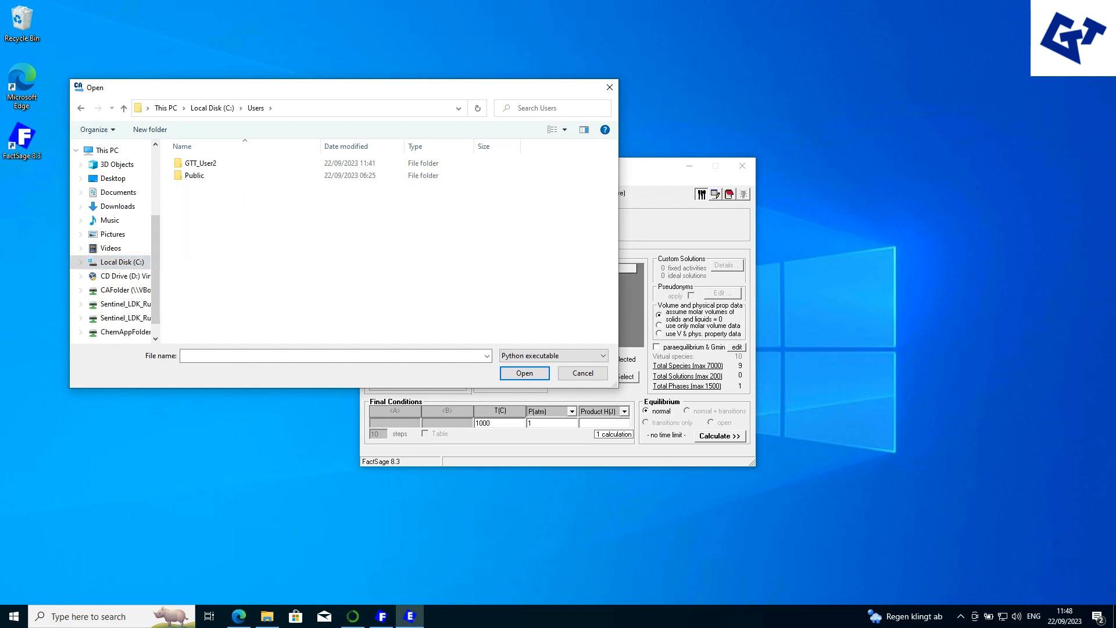
double_click(202, 163)
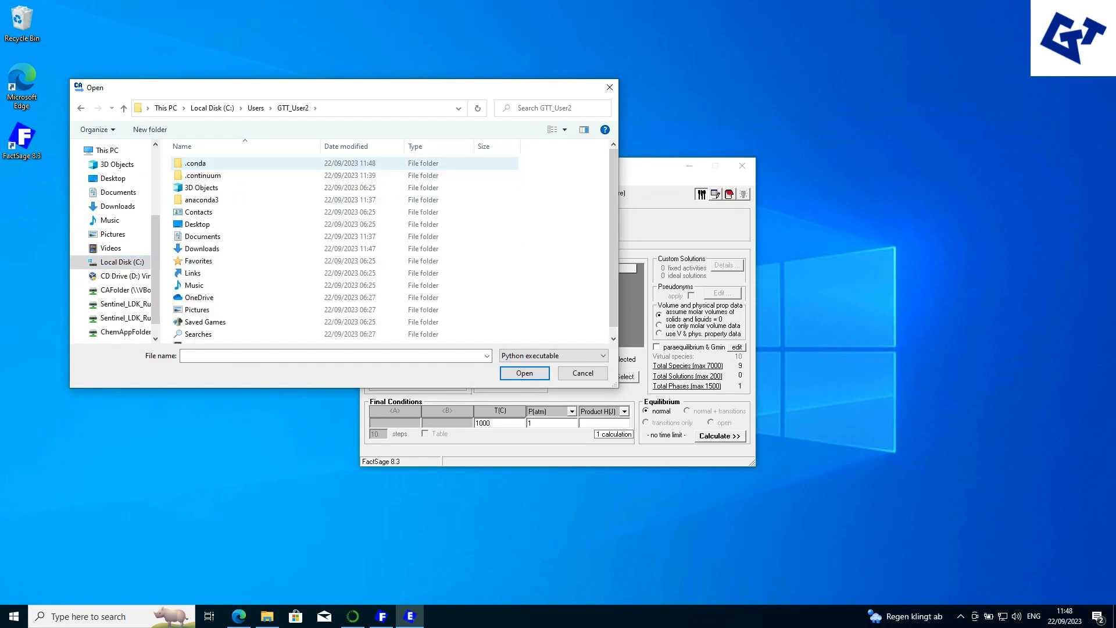
double_click(196, 163)
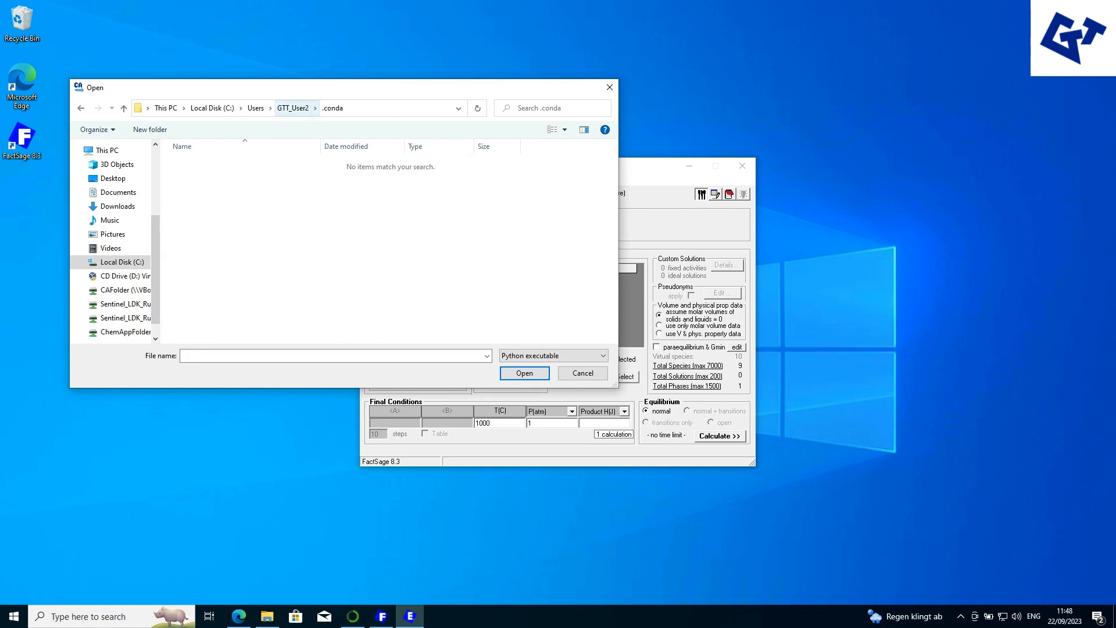
click(122, 108)
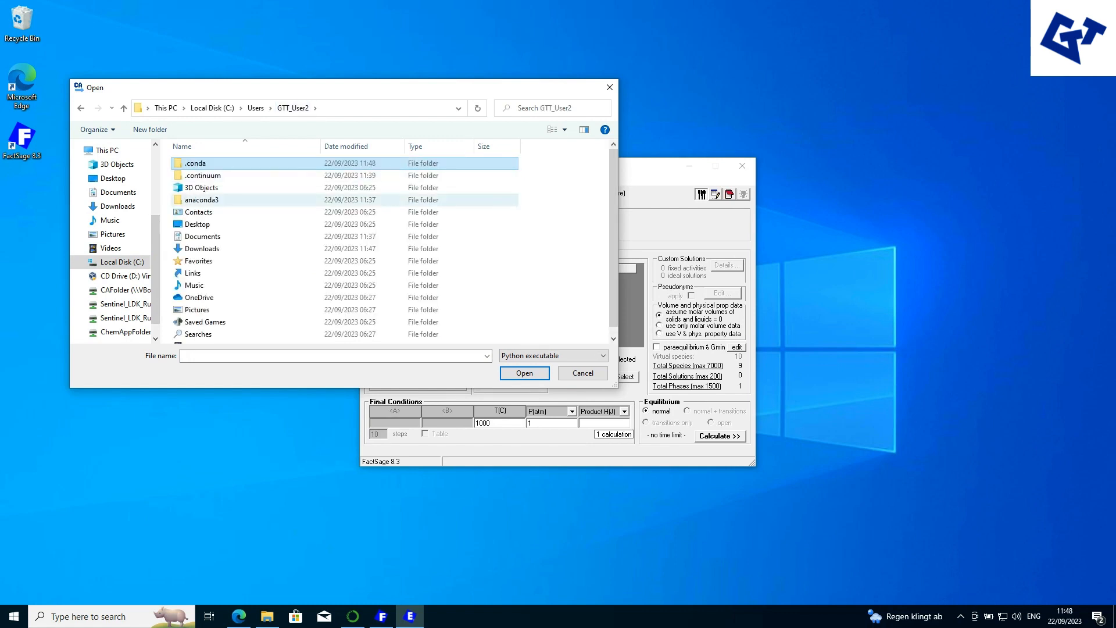
double_click(202, 199)
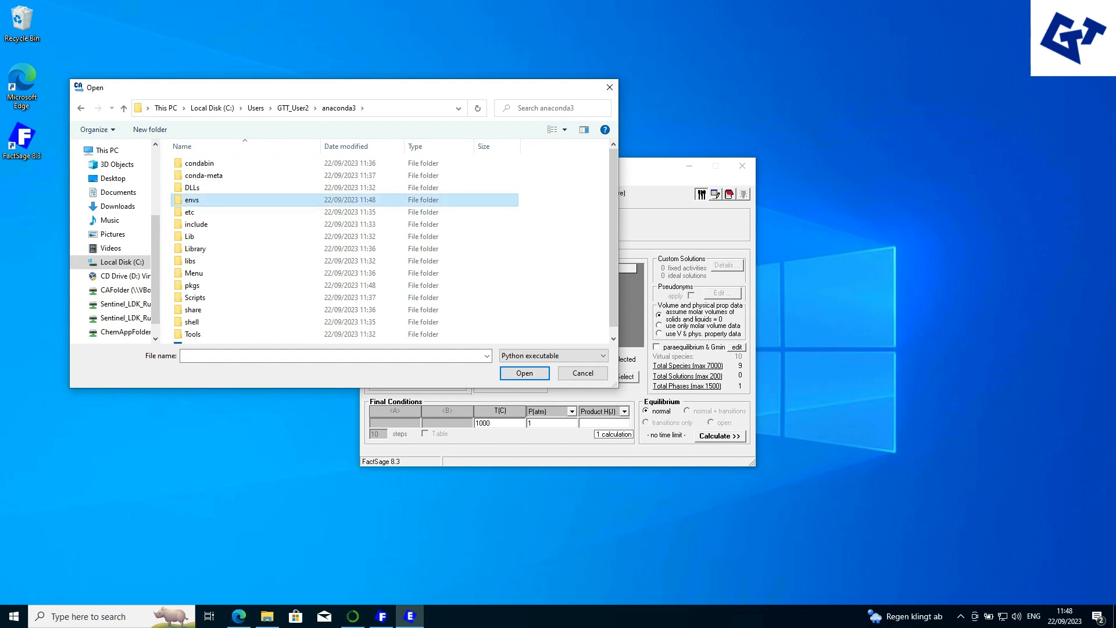
double_click(192, 200)
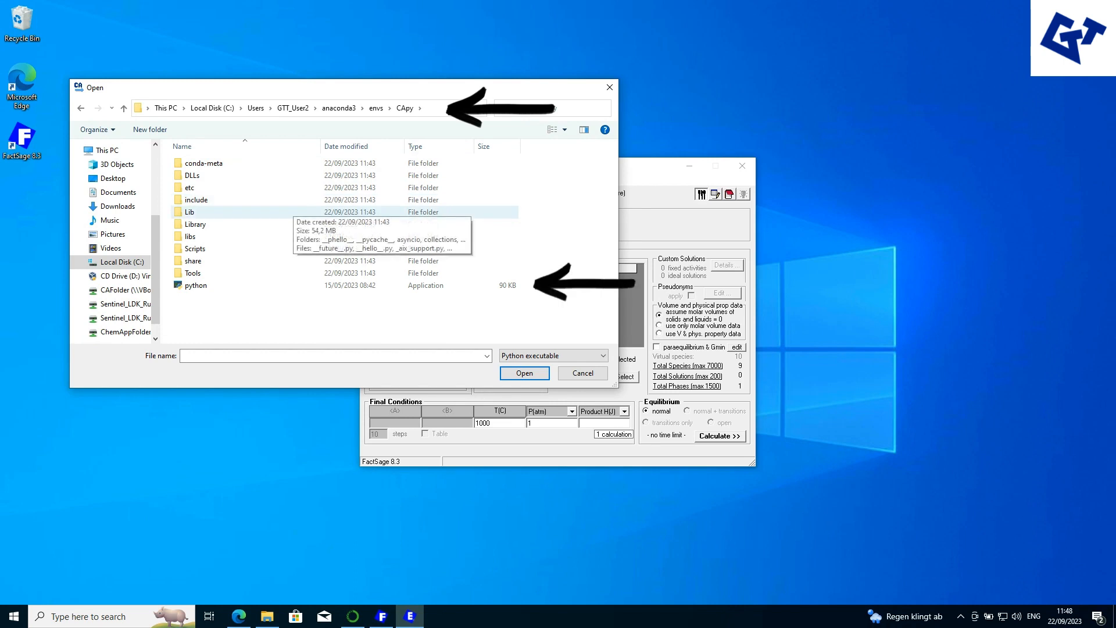
click(196, 285)
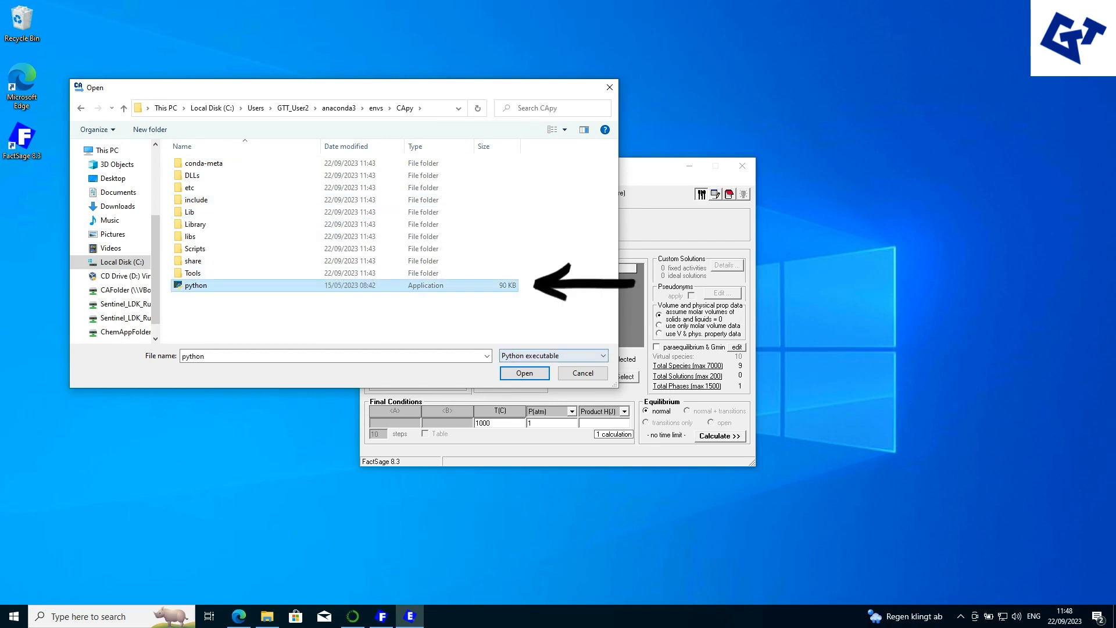
click(523, 372)
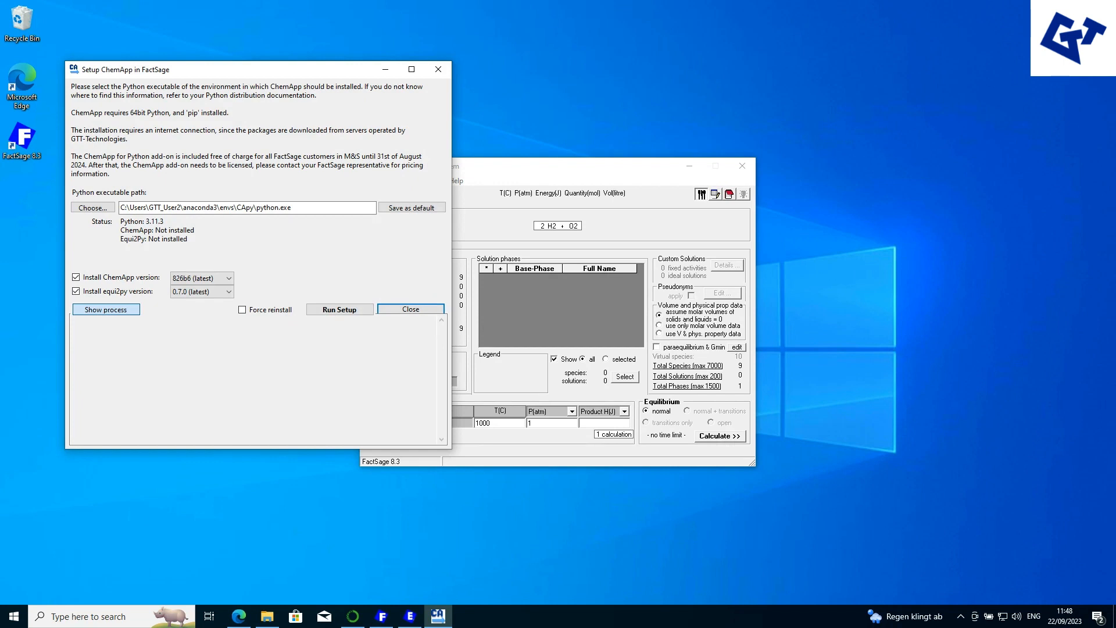
- Keep the latest Equi2Py 0.7.0 and run setup until ChemApp 826 installs successfully
click(229, 277)
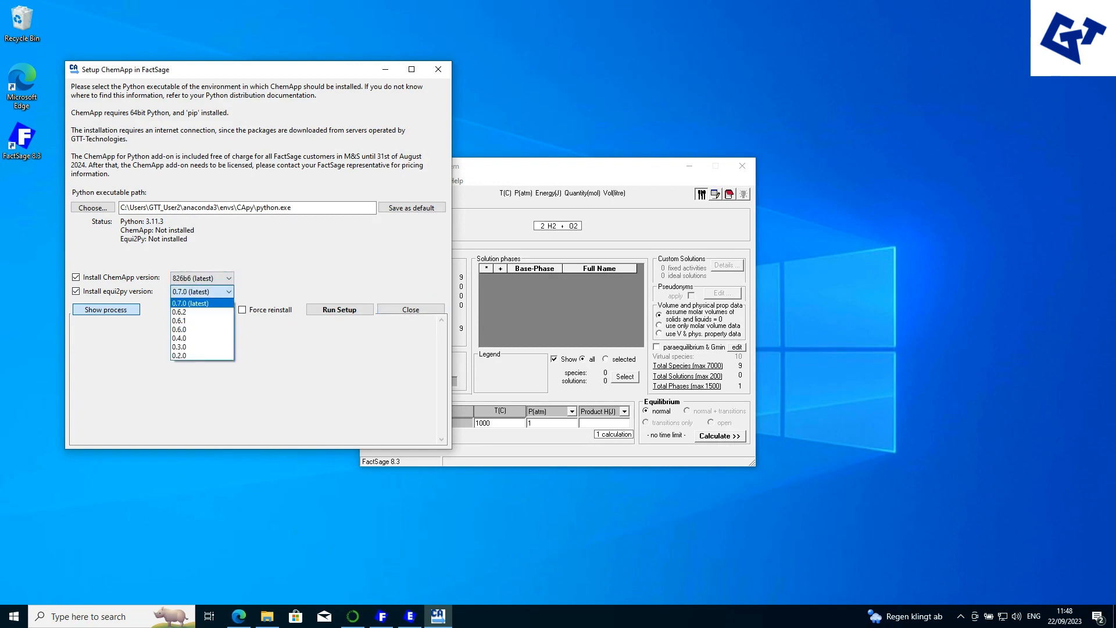
click(200, 302)
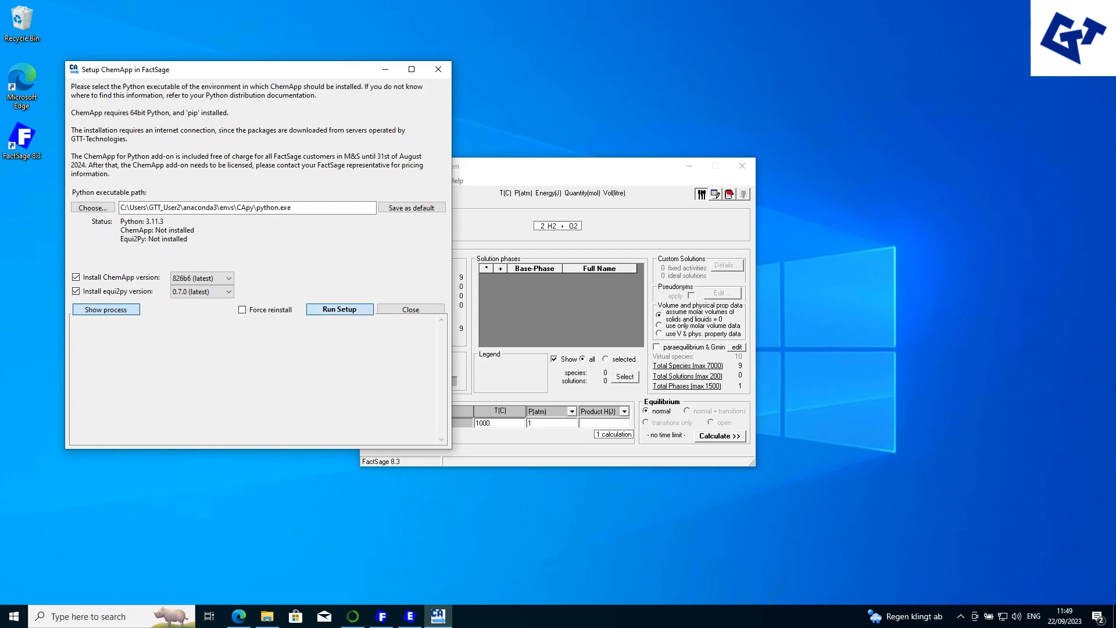
click(340, 309)
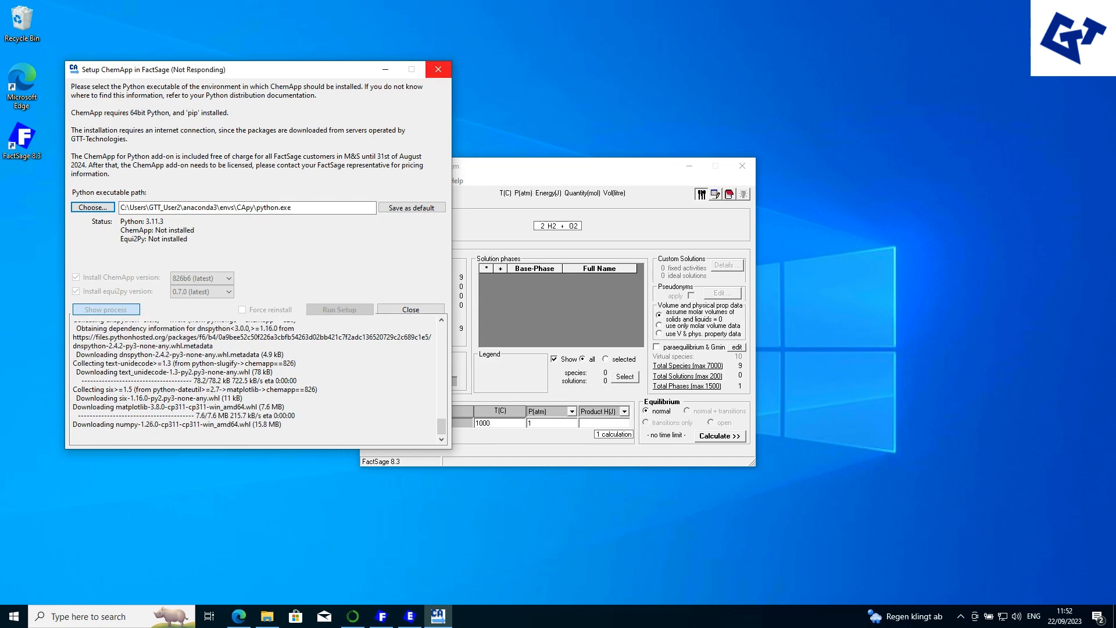
drag(249, 69, 324, 96)
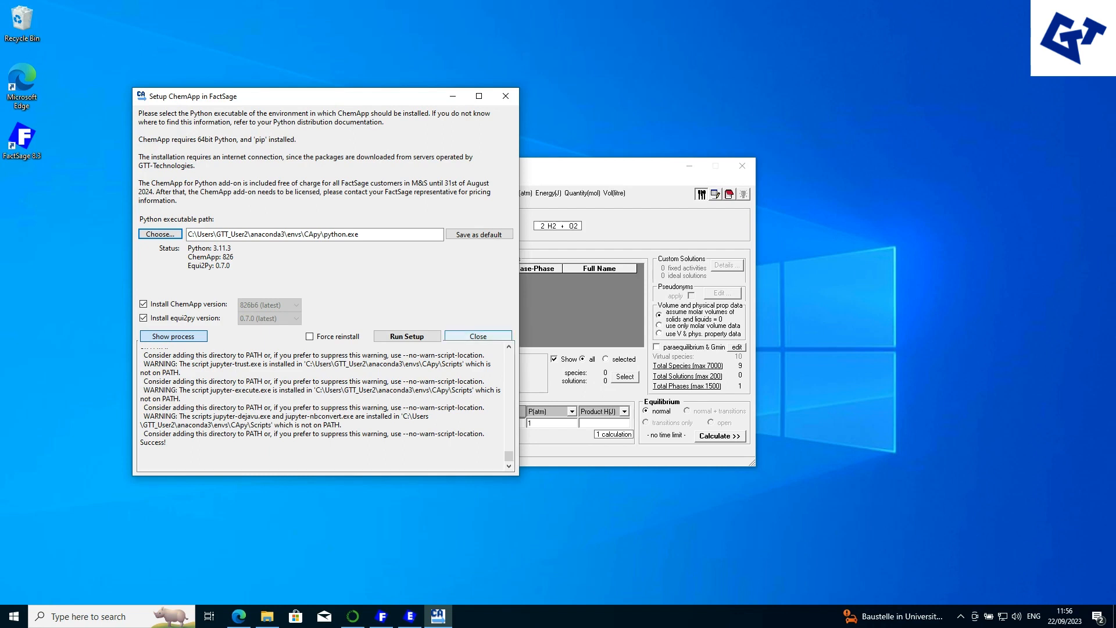
- Create the Jupyter notebook test1.ipynb from Equilib and close the converter
click(369, 180)
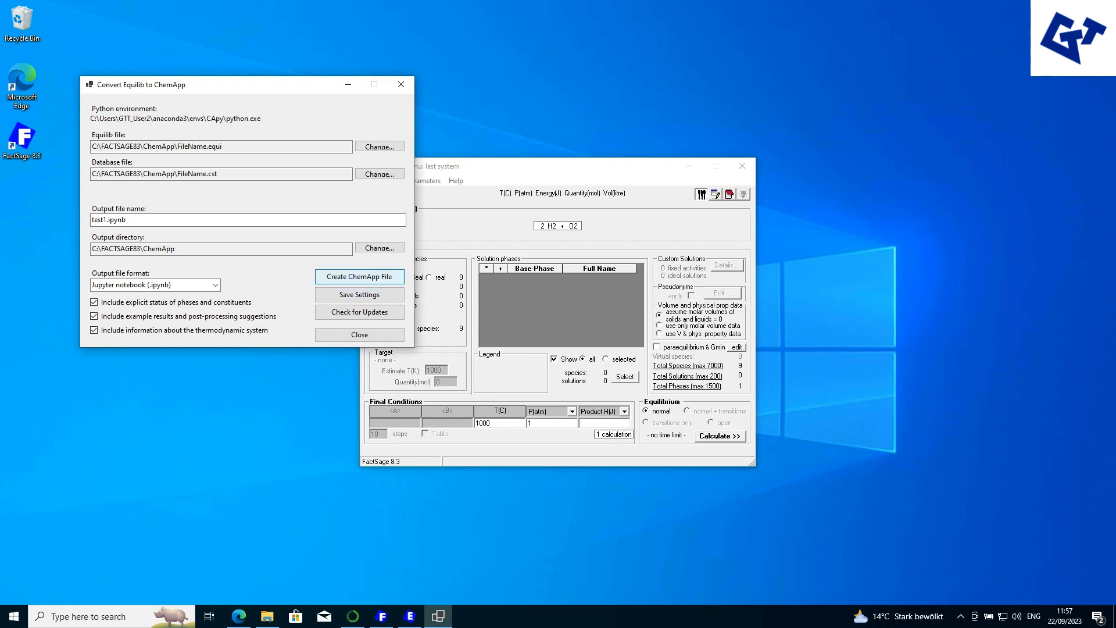
click(359, 276)
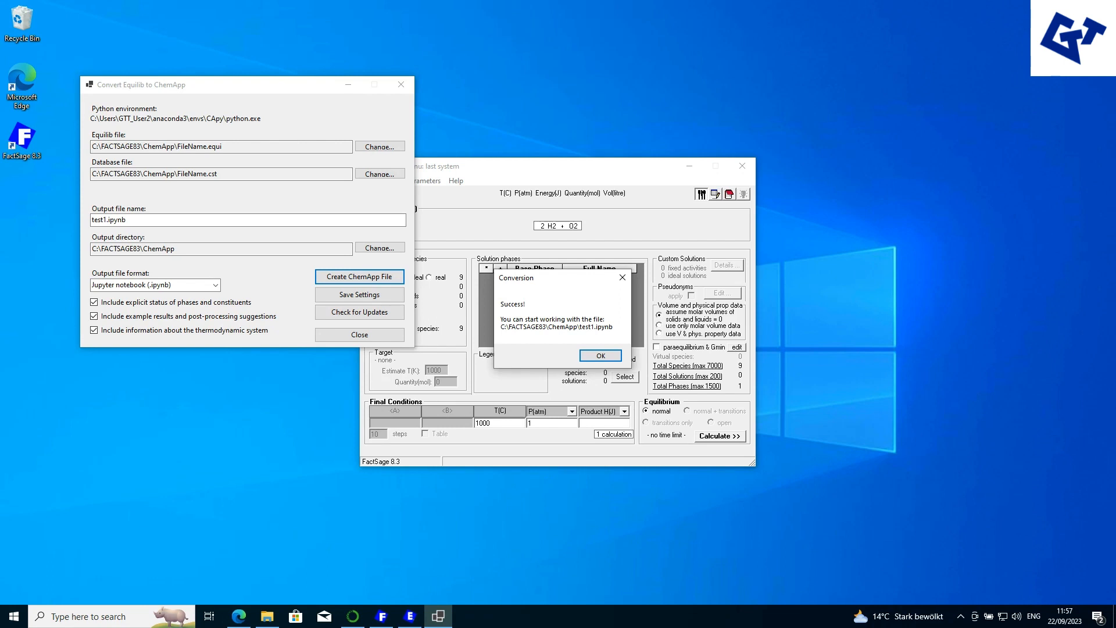
click(599, 355)
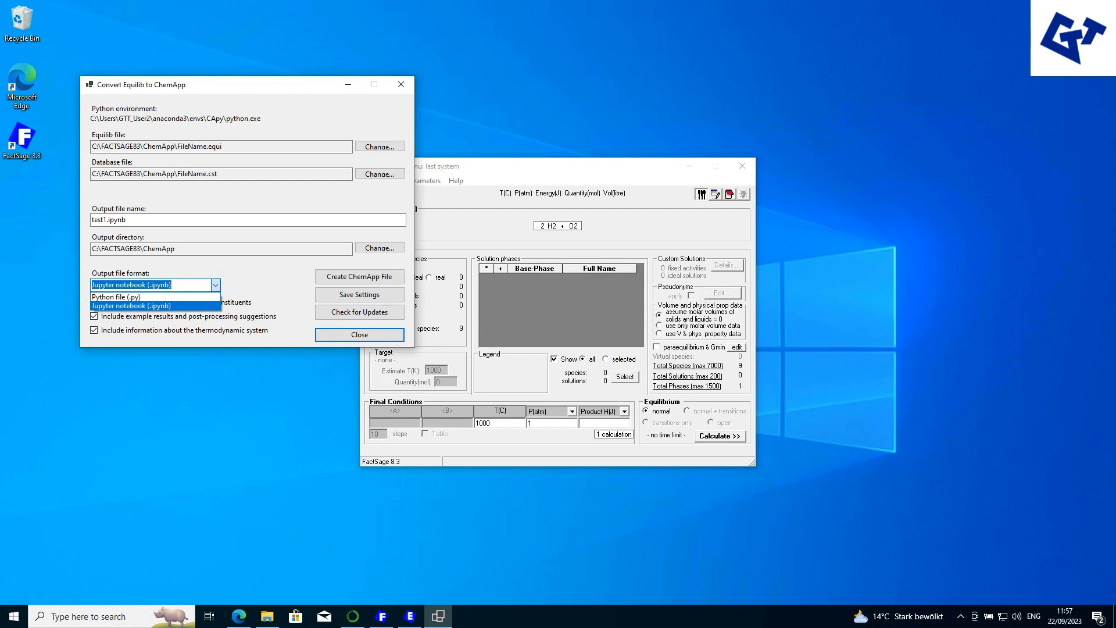
click(116, 297)
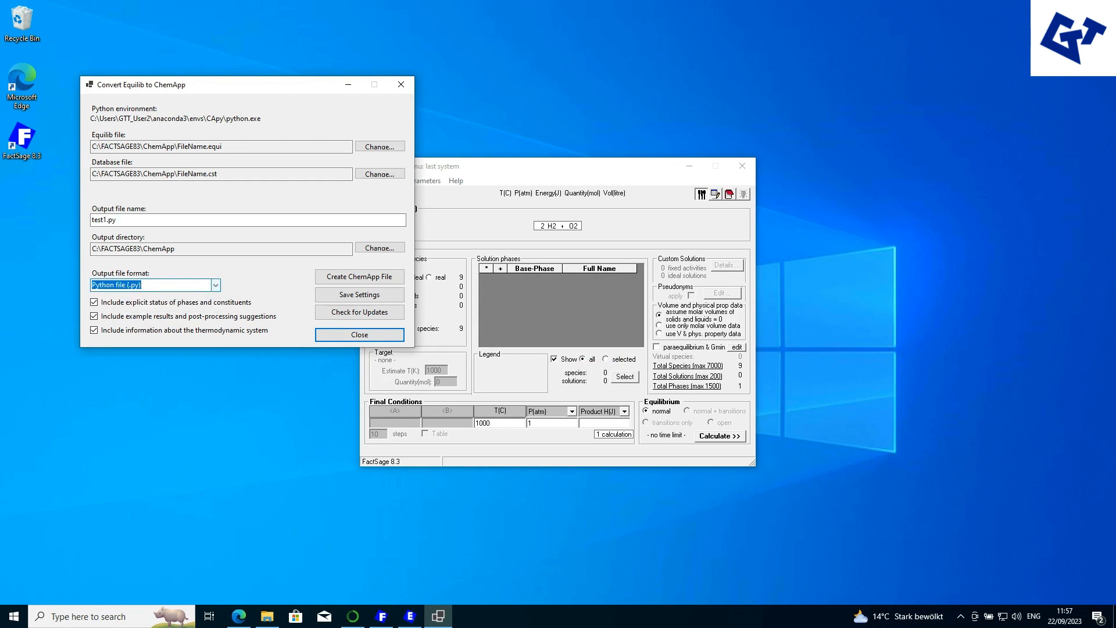
click(153, 284)
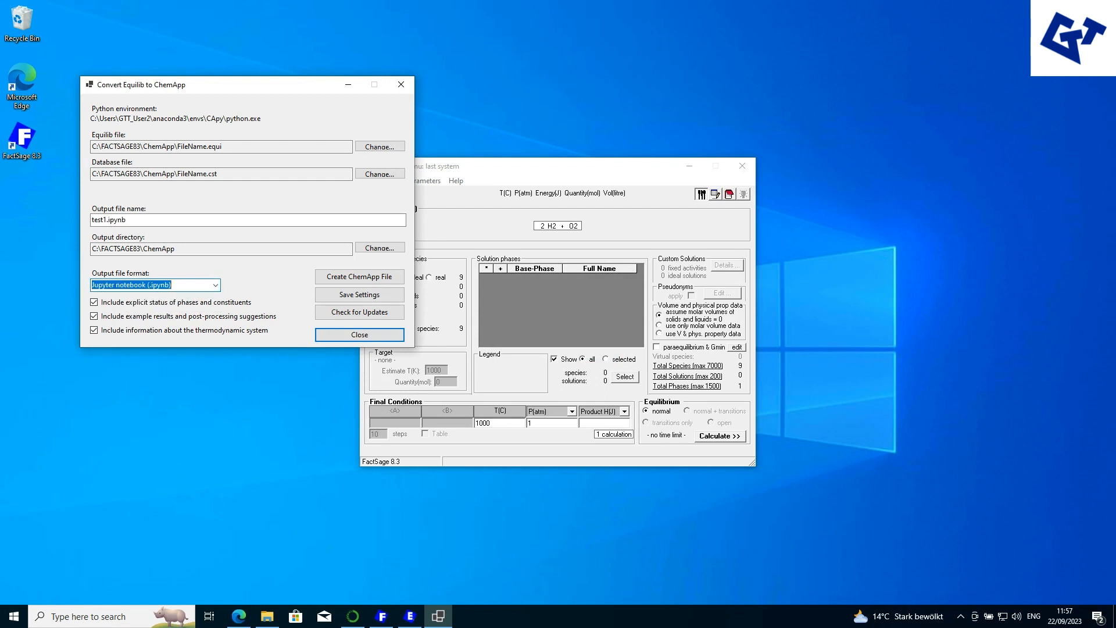
click(360, 335)
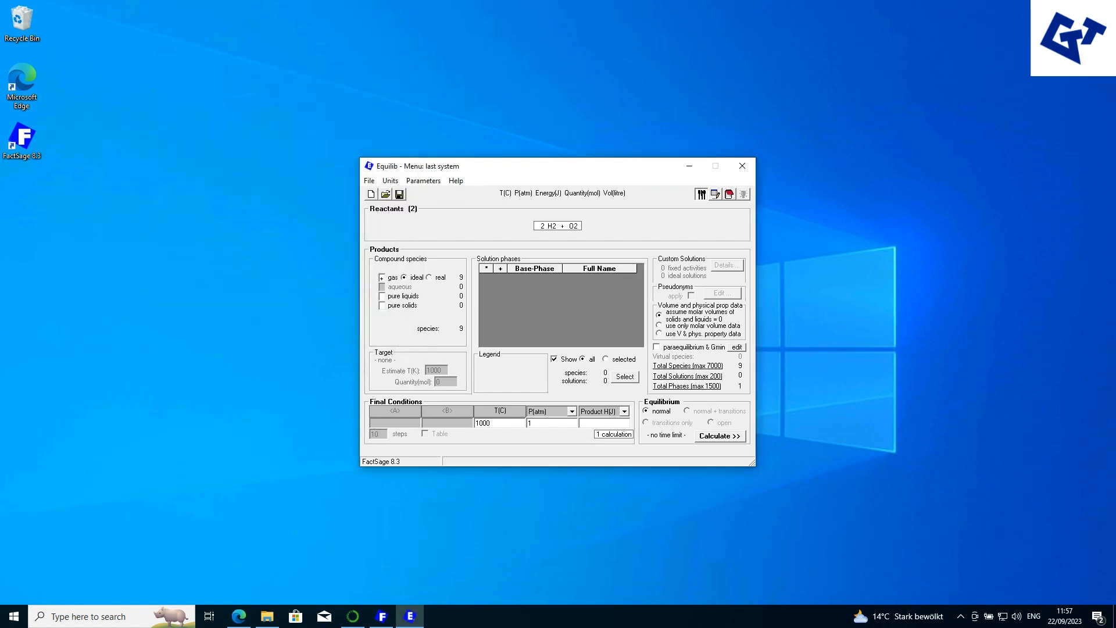
- Export Equilib as a Python file named test1.py and close the converter
click(266, 615)
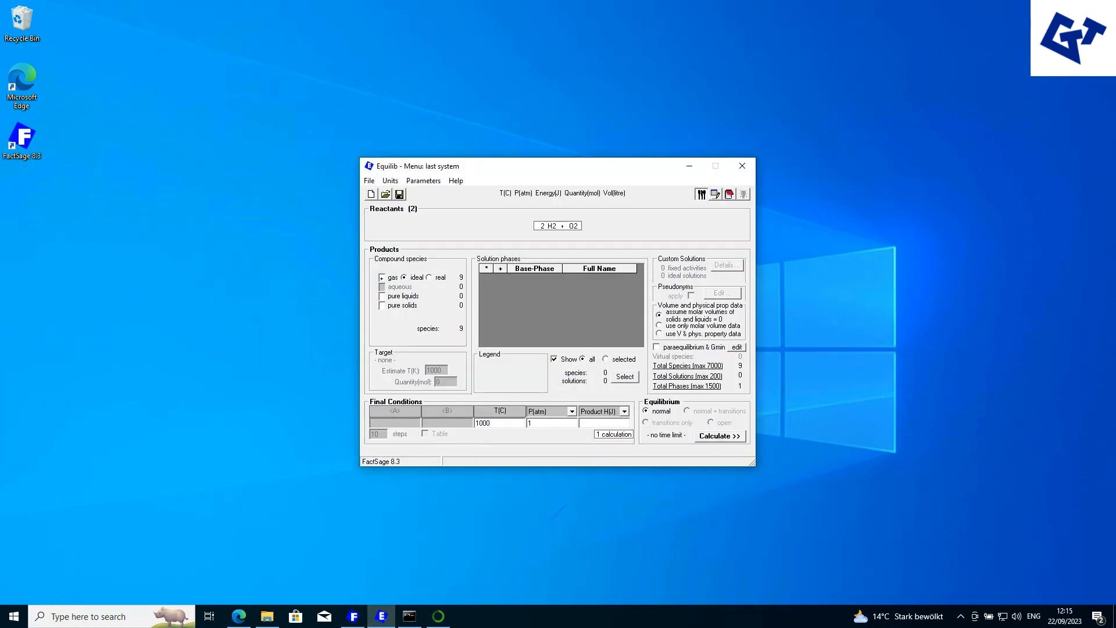
click(369, 180)
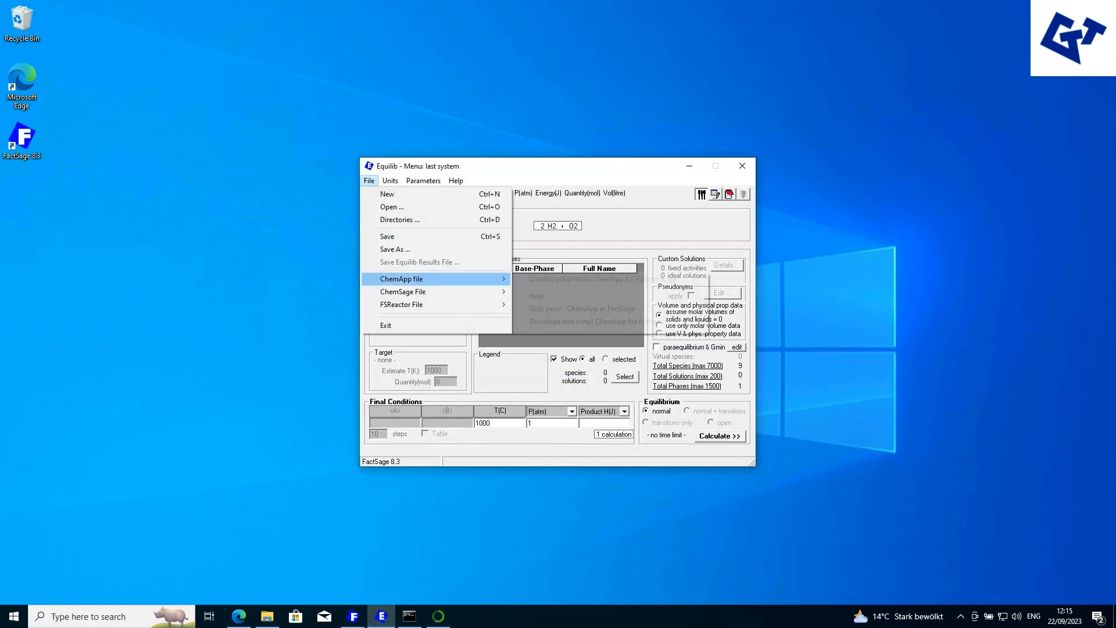
click(402, 279)
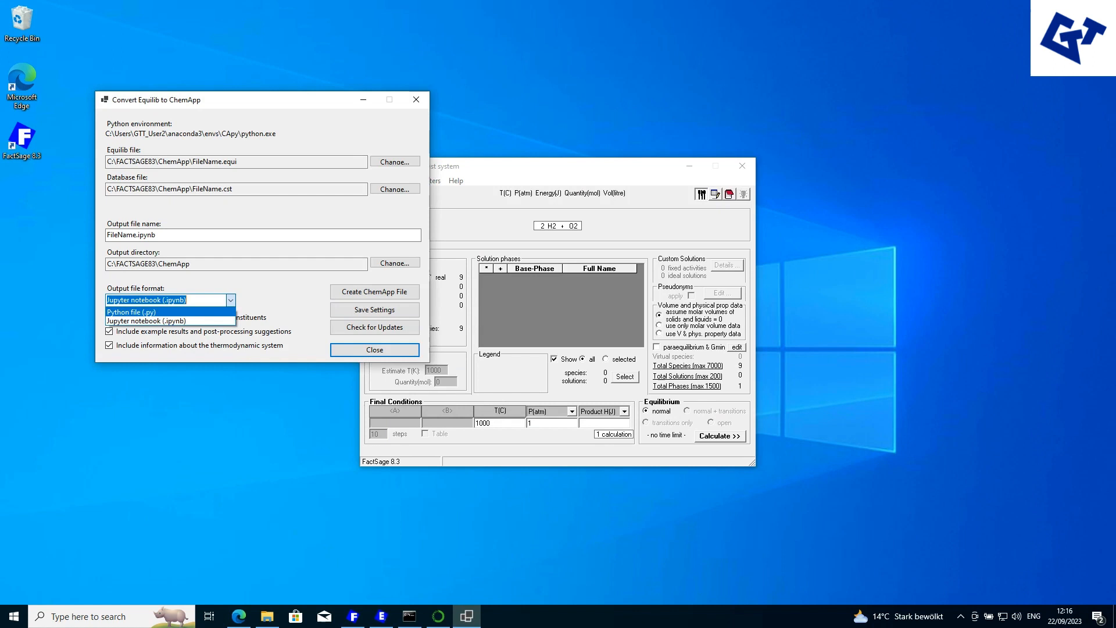
click(131, 312)
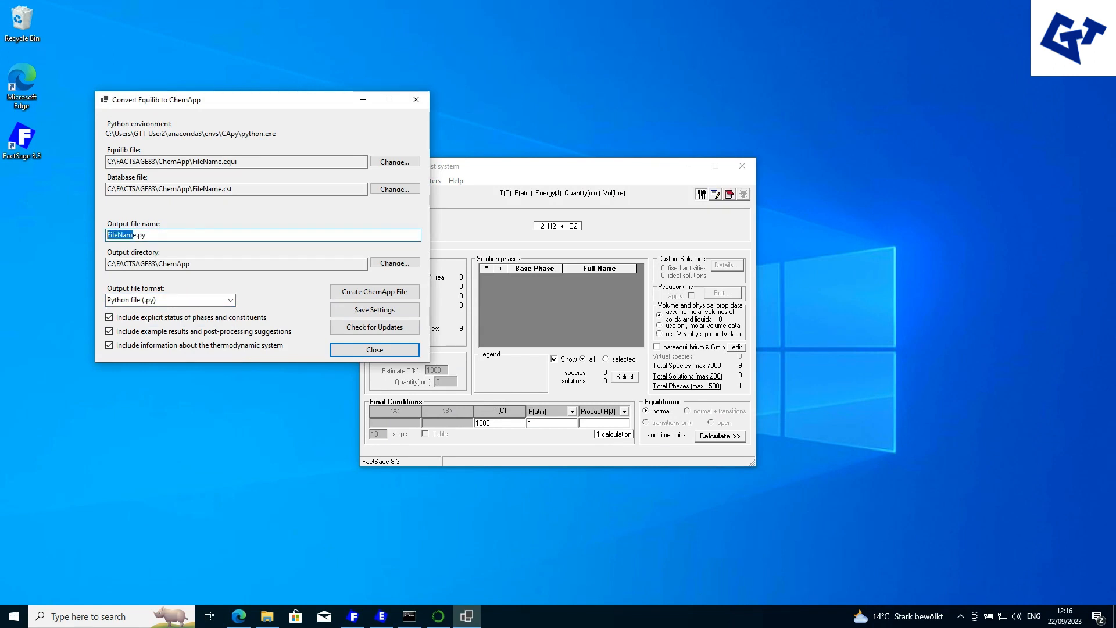
key(Delete)
text(test1)
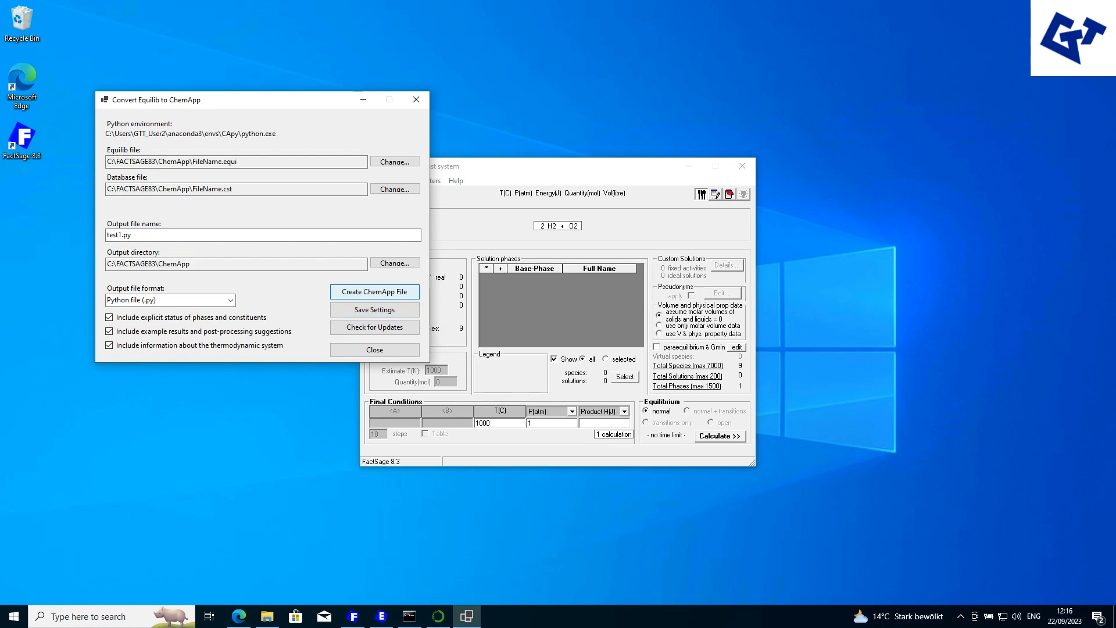
click(374, 292)
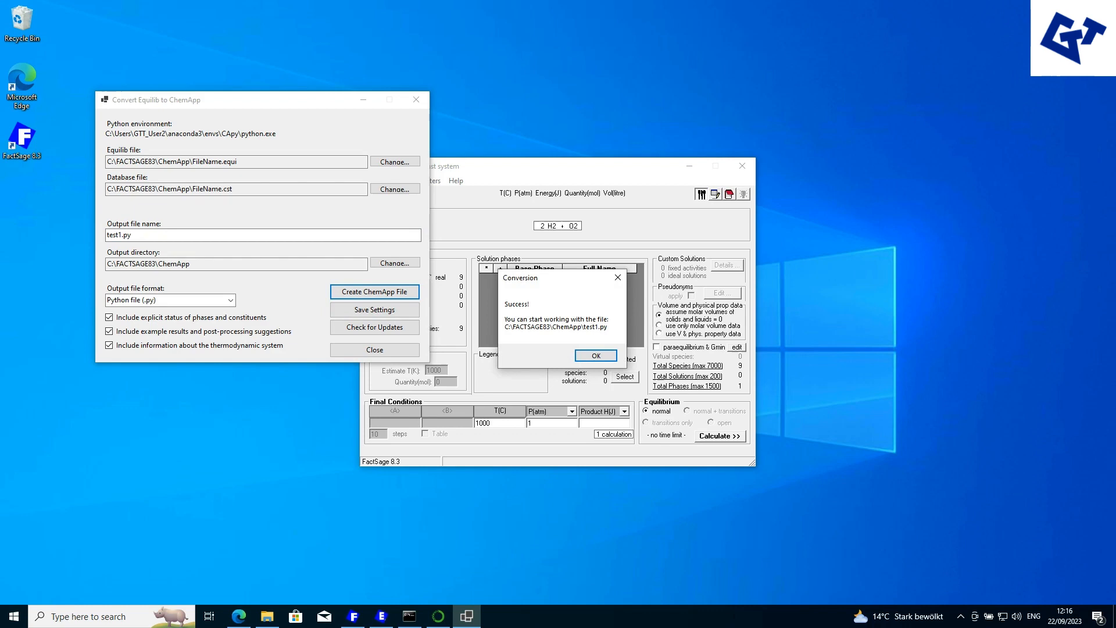
click(595, 355)
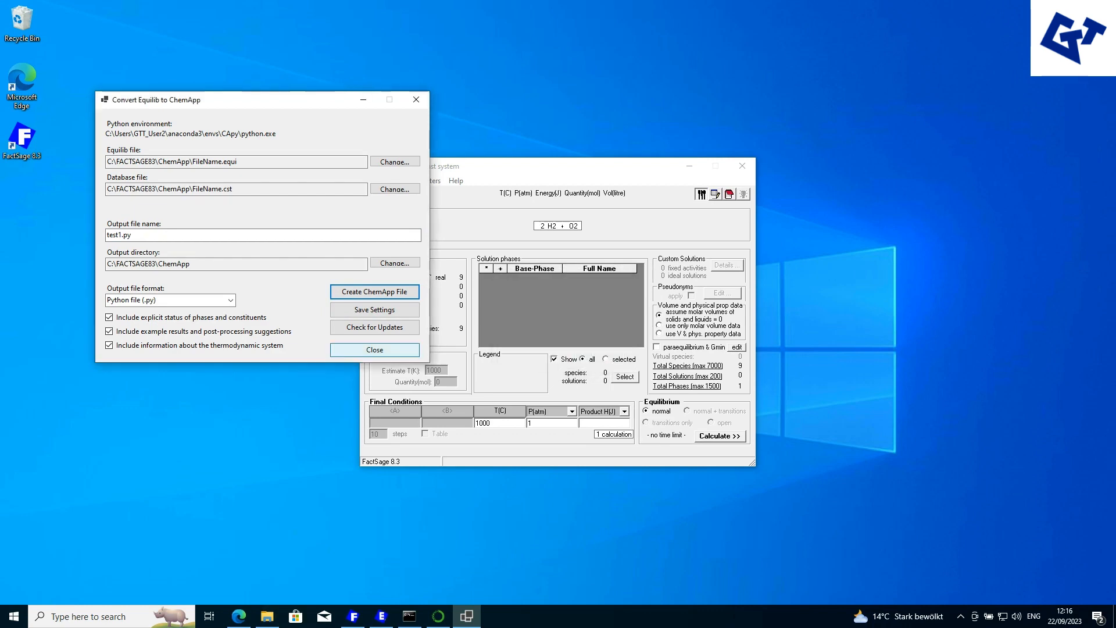
click(374, 349)
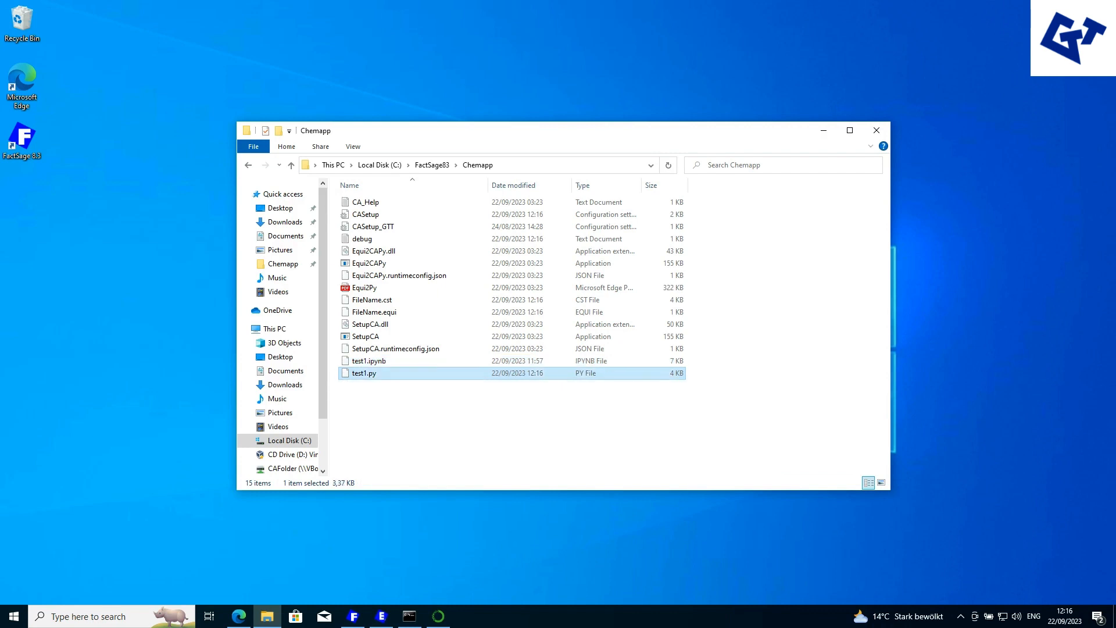
- Open test1.py in Notepad, making Notepad the .py app, and scroll the code
double_click(364, 372)
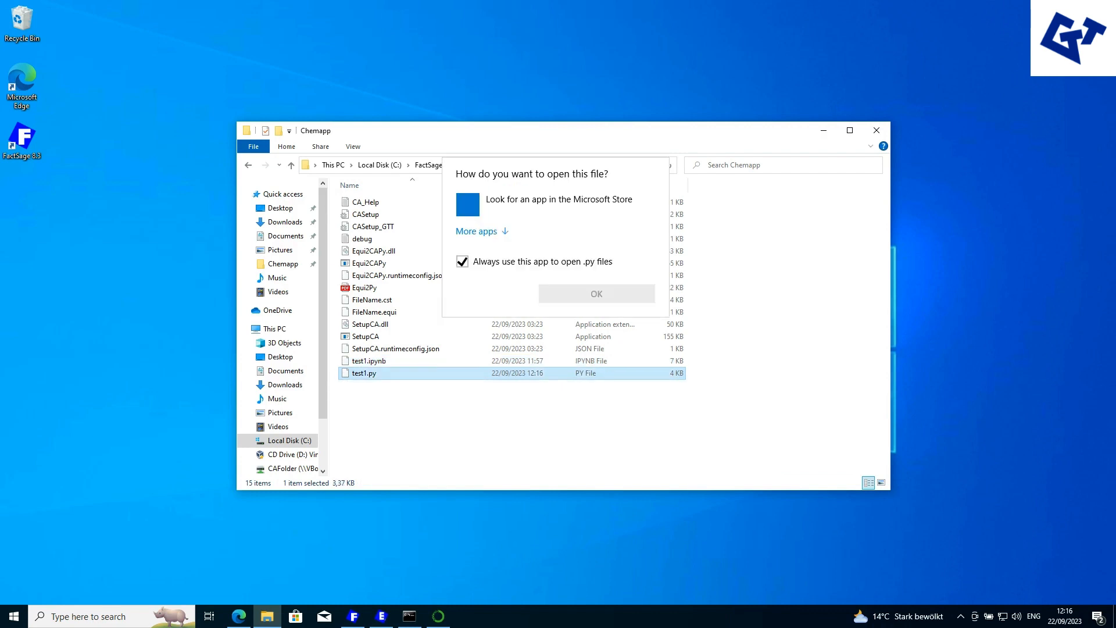
click(476, 231)
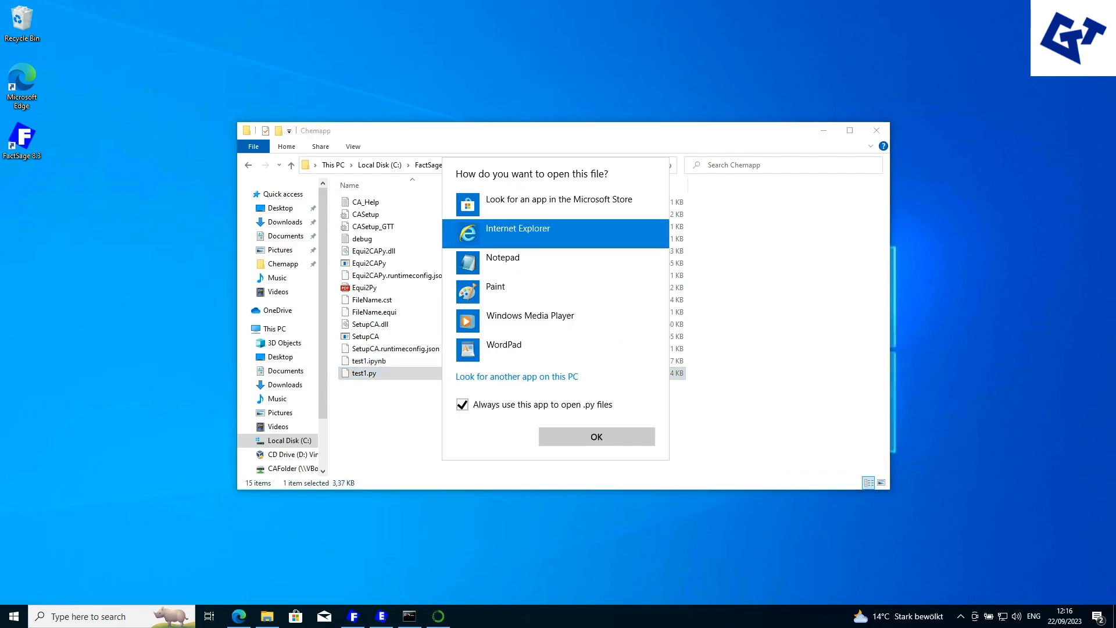
click(501, 257)
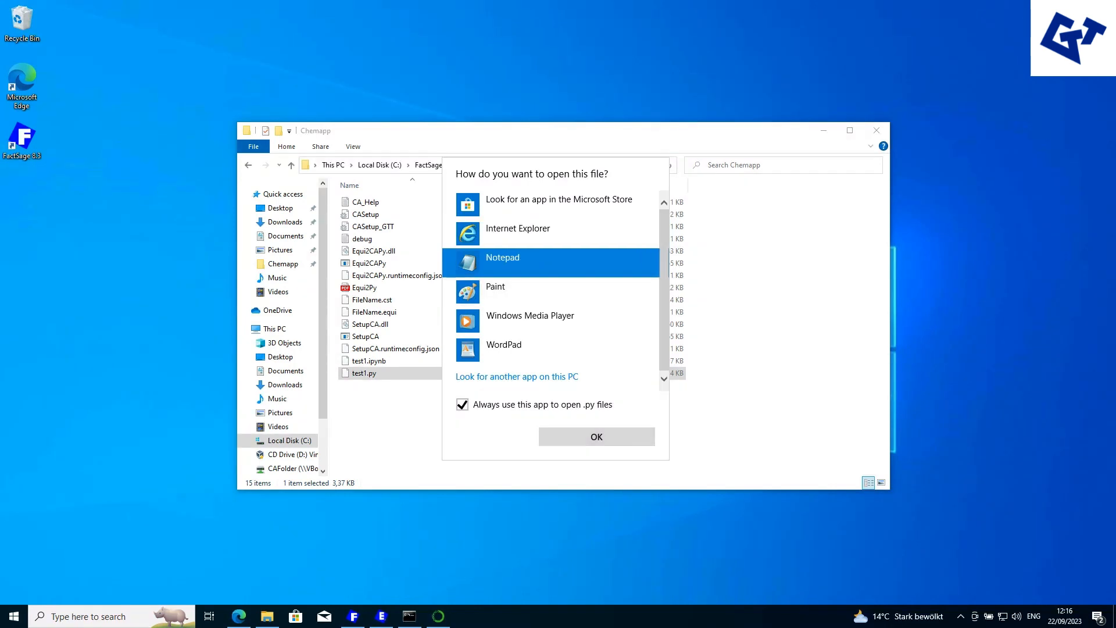
click(596, 437)
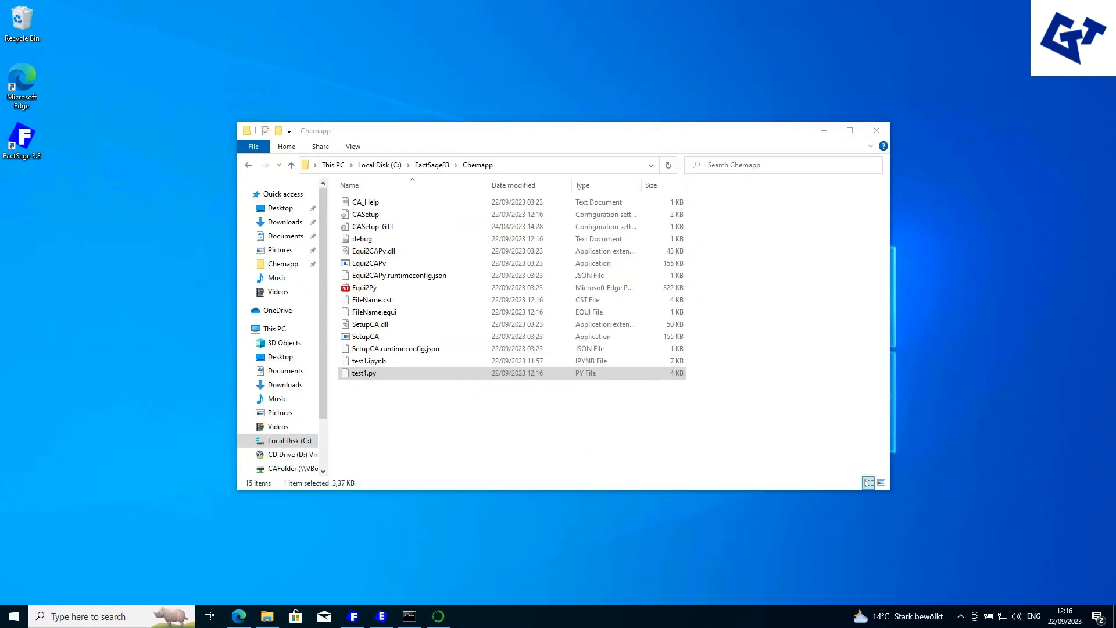
double_click(364, 372)
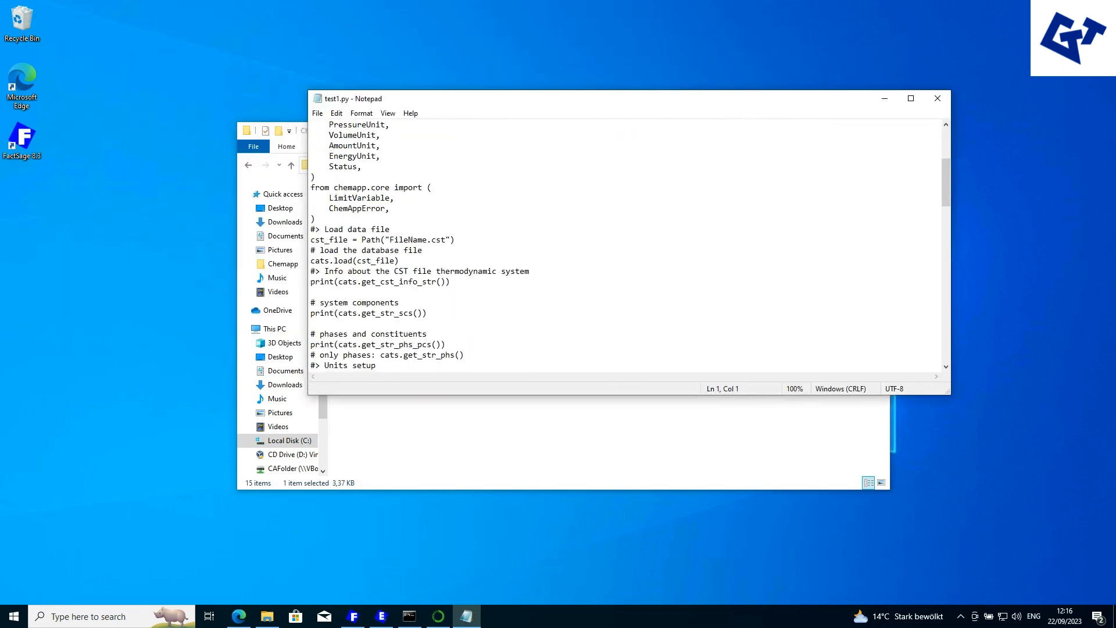
scroll(down, 3)
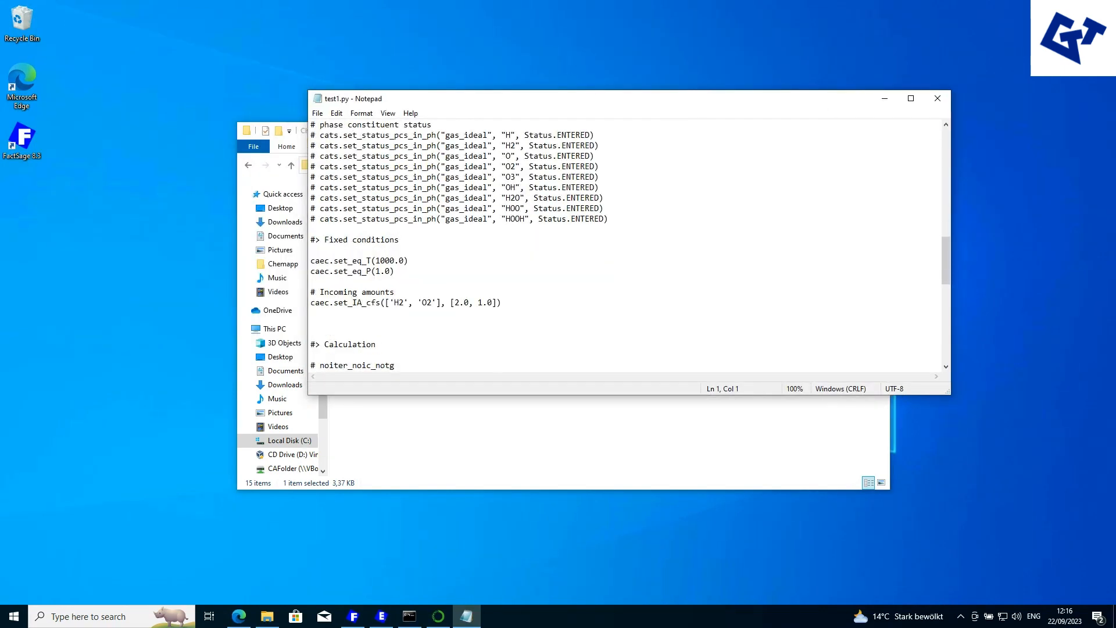